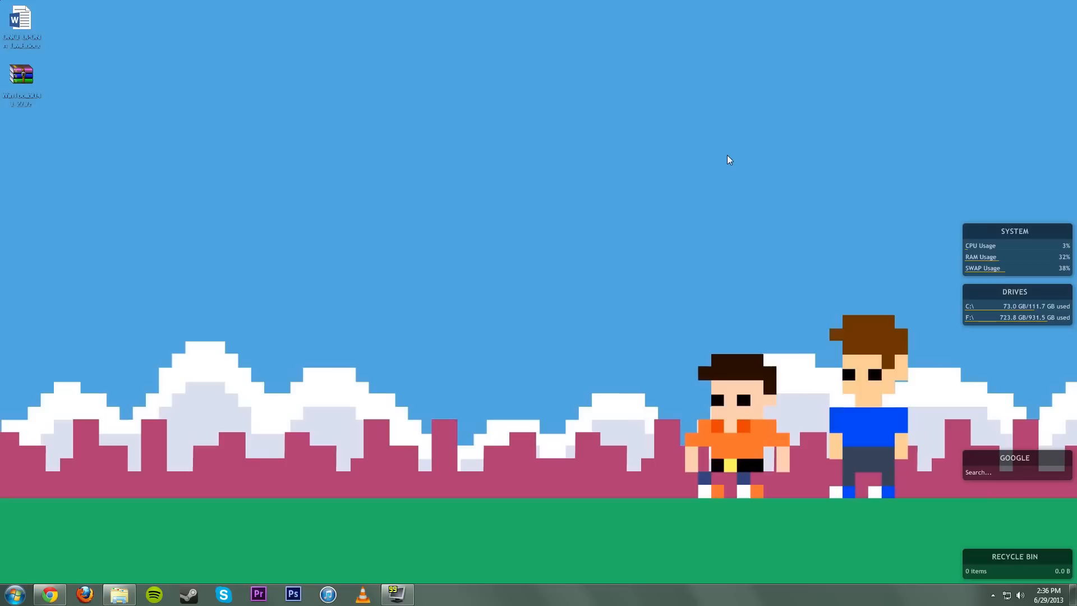
mouse_move(715, 163)
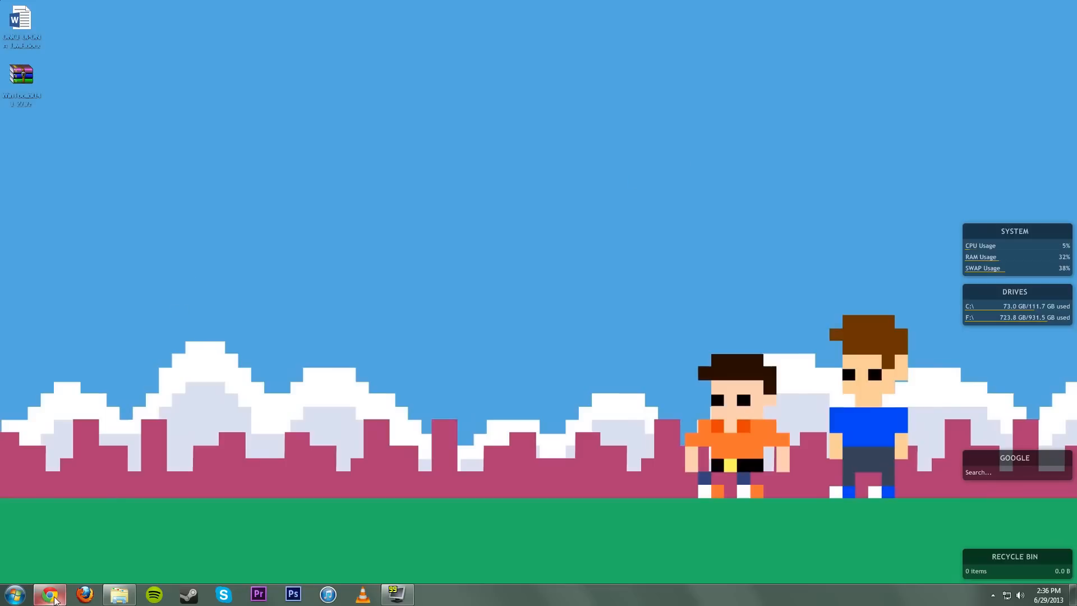
Bring Chrome forward to show the w7forums page of Windows 7 SP1 ISO download links.
left_click(49, 594)
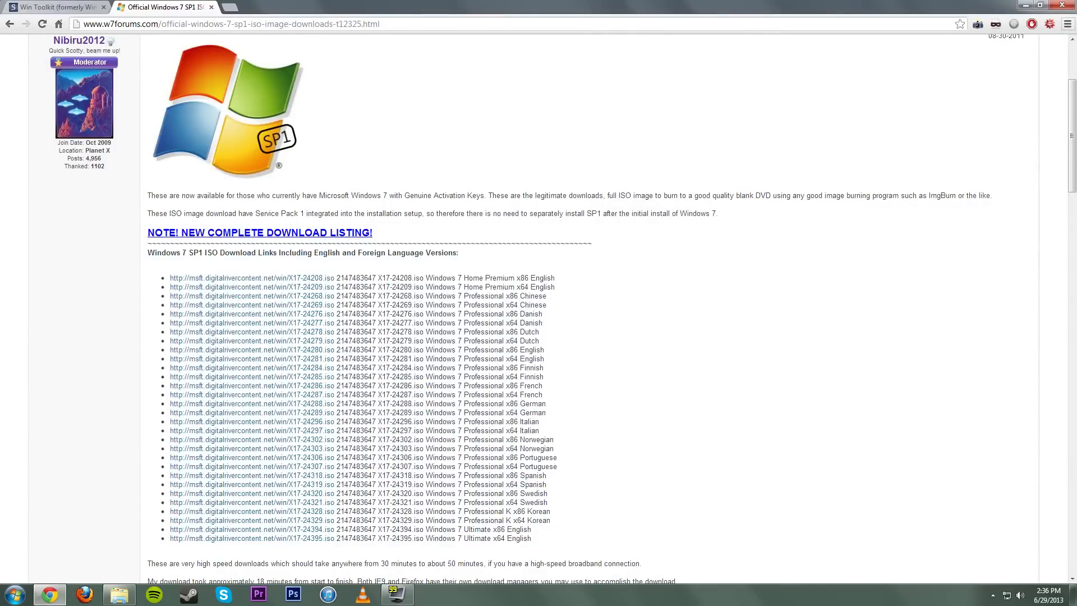
mouse_move(572, 327)
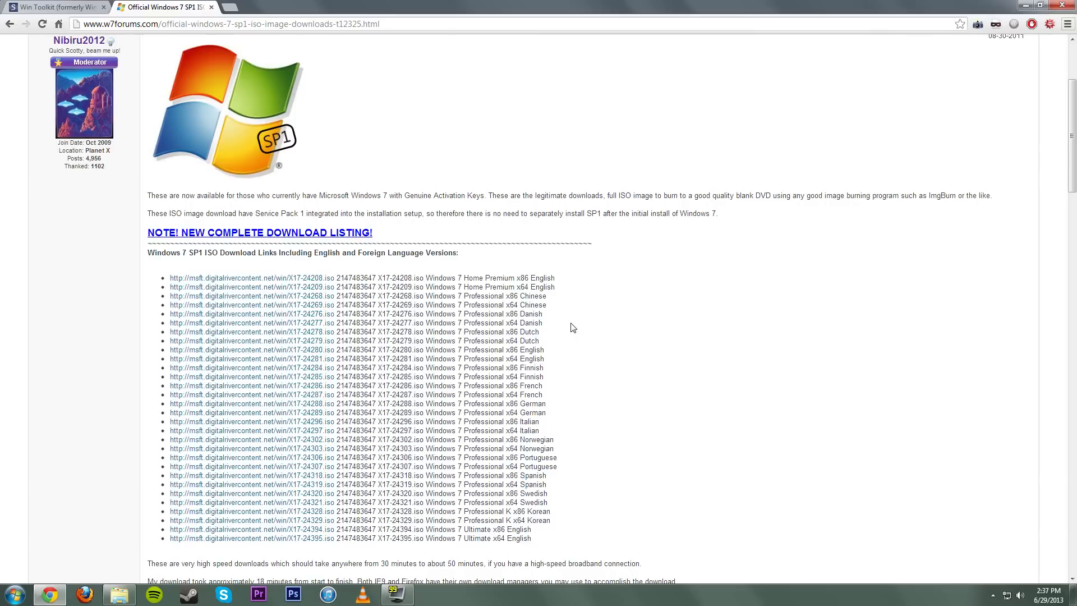
mouse_move(318, 295)
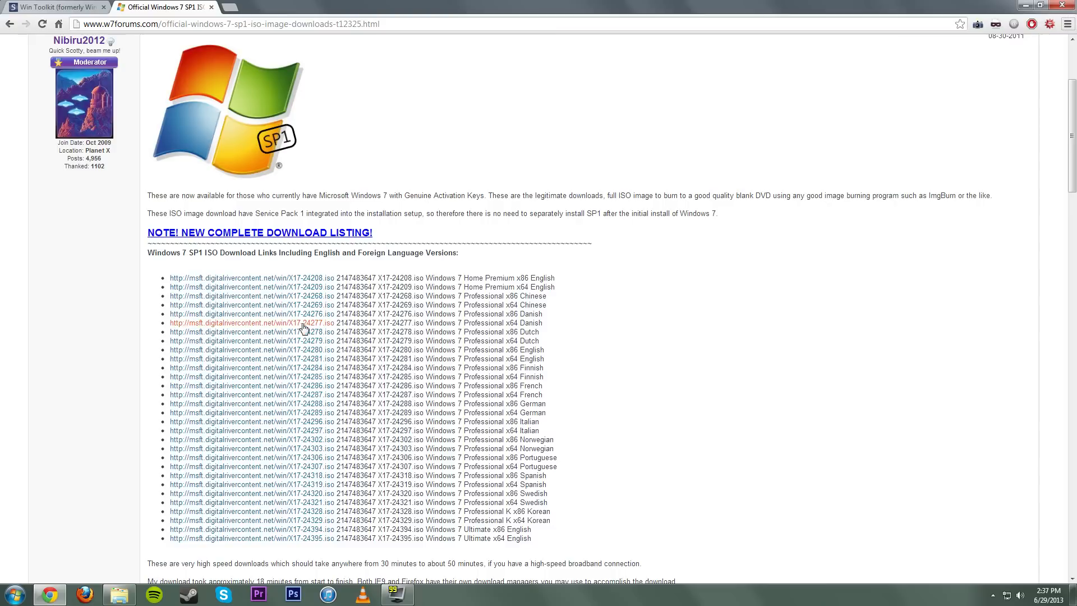
mouse_move(302, 323)
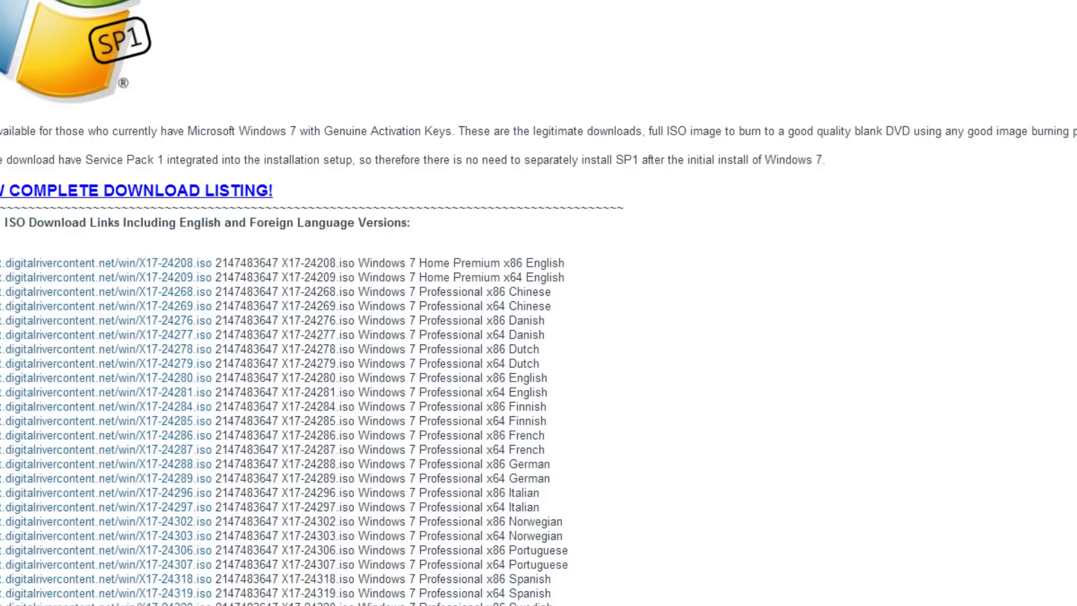
double_click(489, 392)
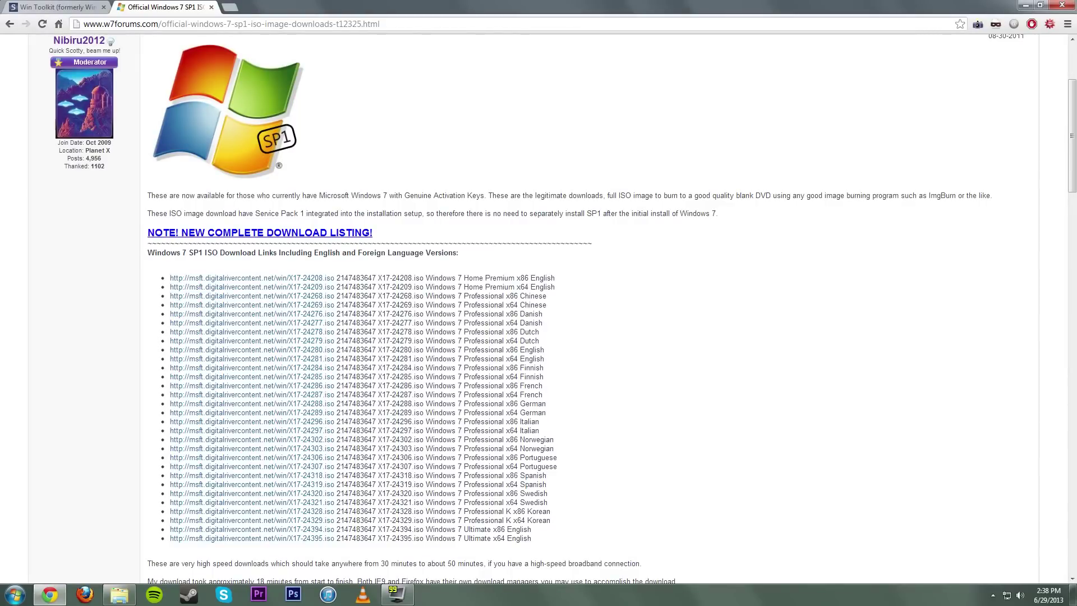
mouse_move(288, 349)
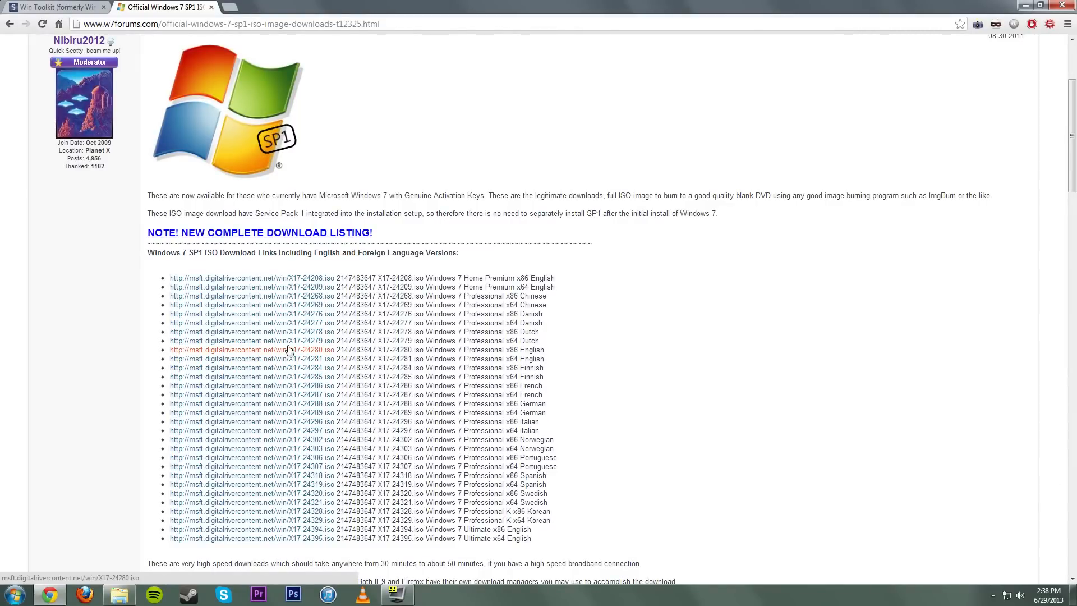
mouse_move(54, 7)
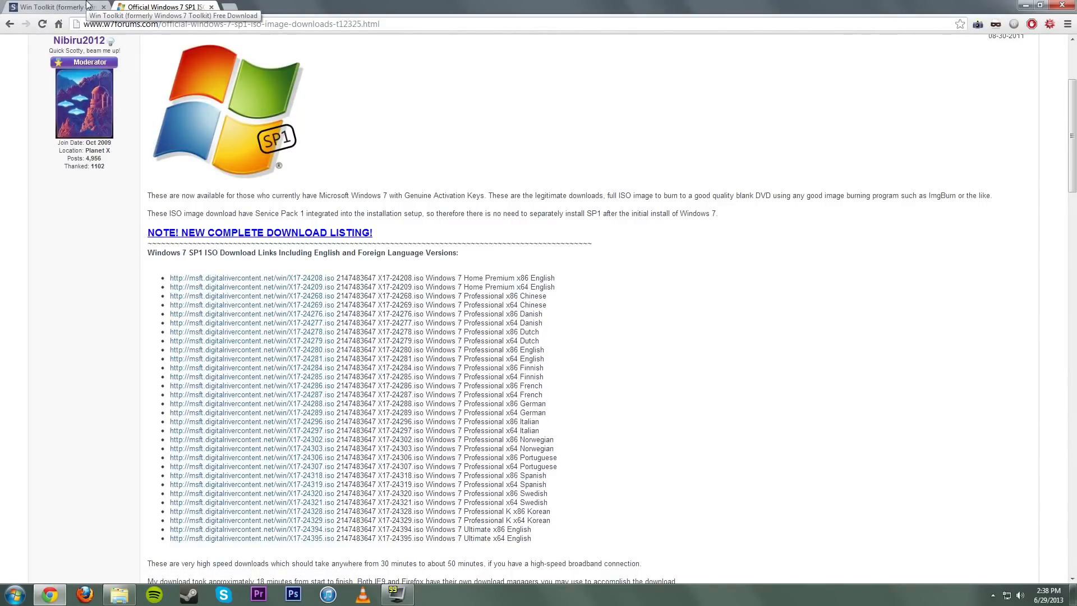
Switch to the Softpedia tab for Win Toolkit 1.4.1.27.
left_click(52, 6)
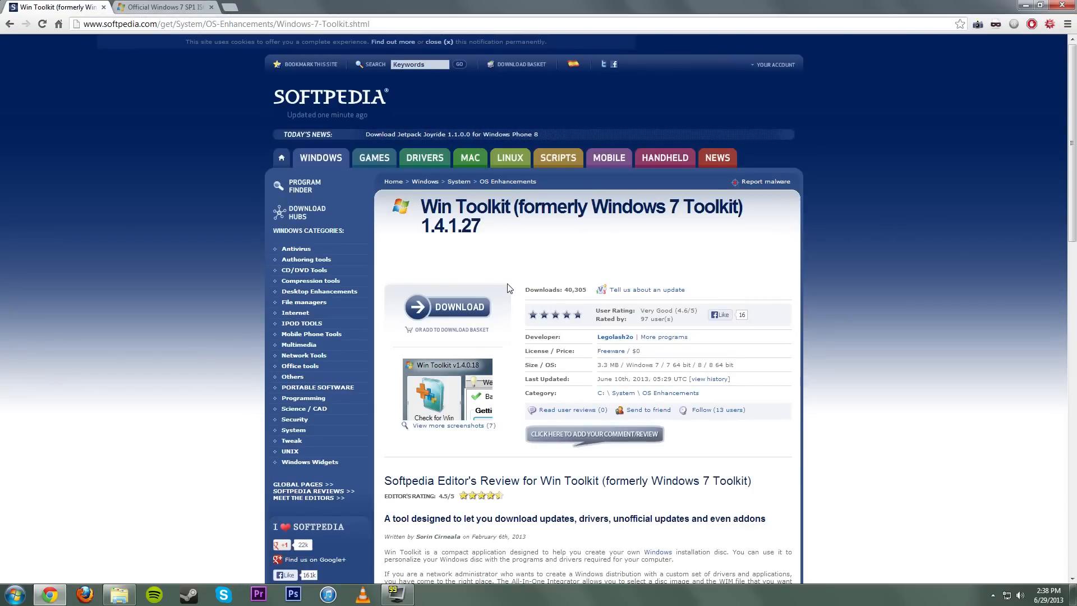
mouse_move(523, 232)
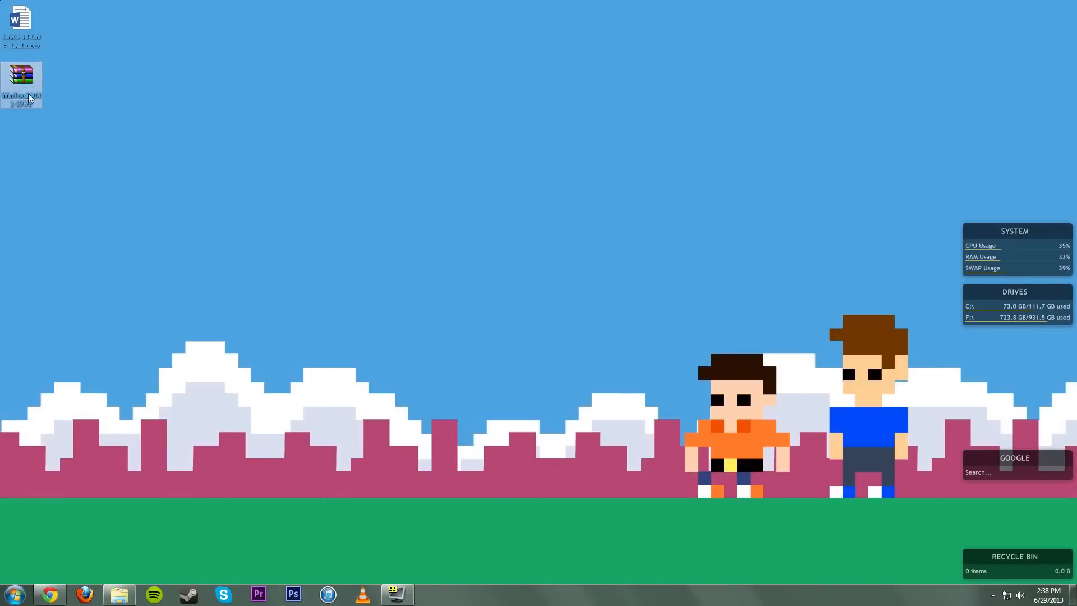
Open the WinToolkit archive, launch WinToolkit.exe and dismiss its Notice dialog.
double_click(21, 84)
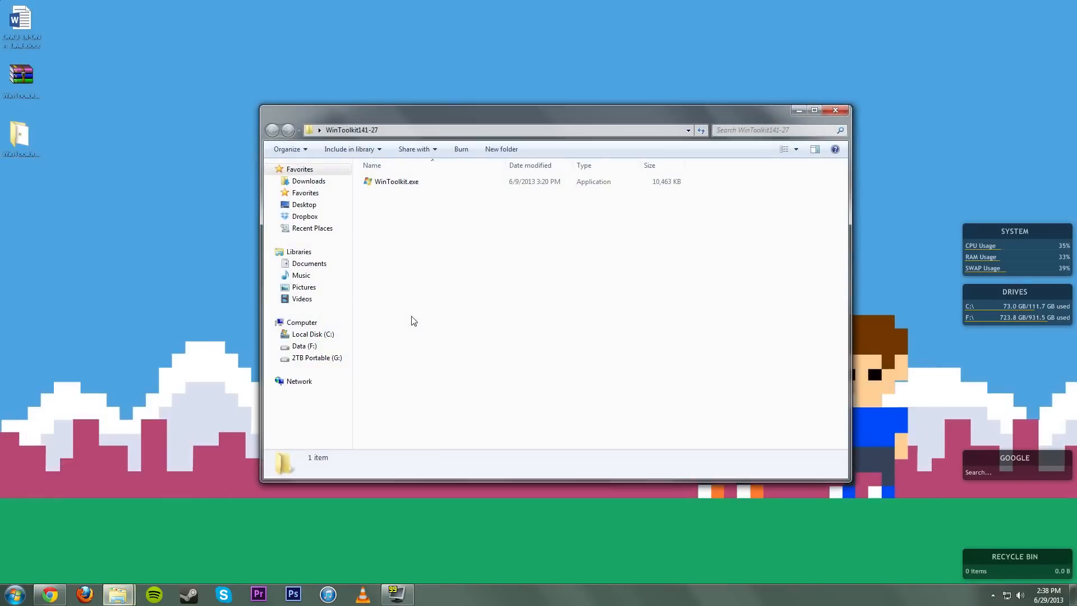
left_click(397, 181)
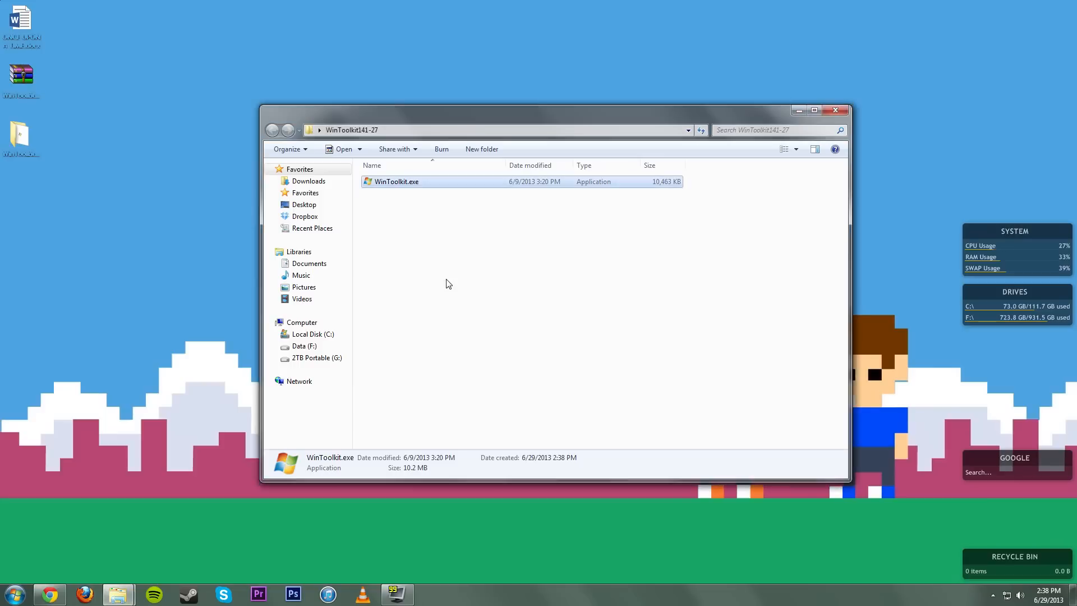
double_click(397, 181)
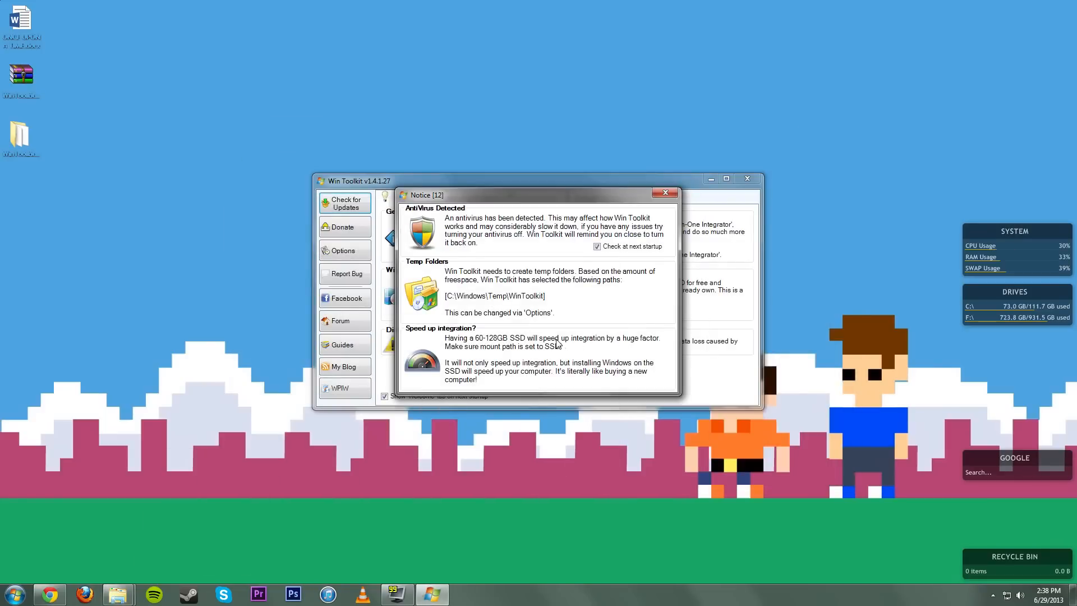
left_click(663, 192)
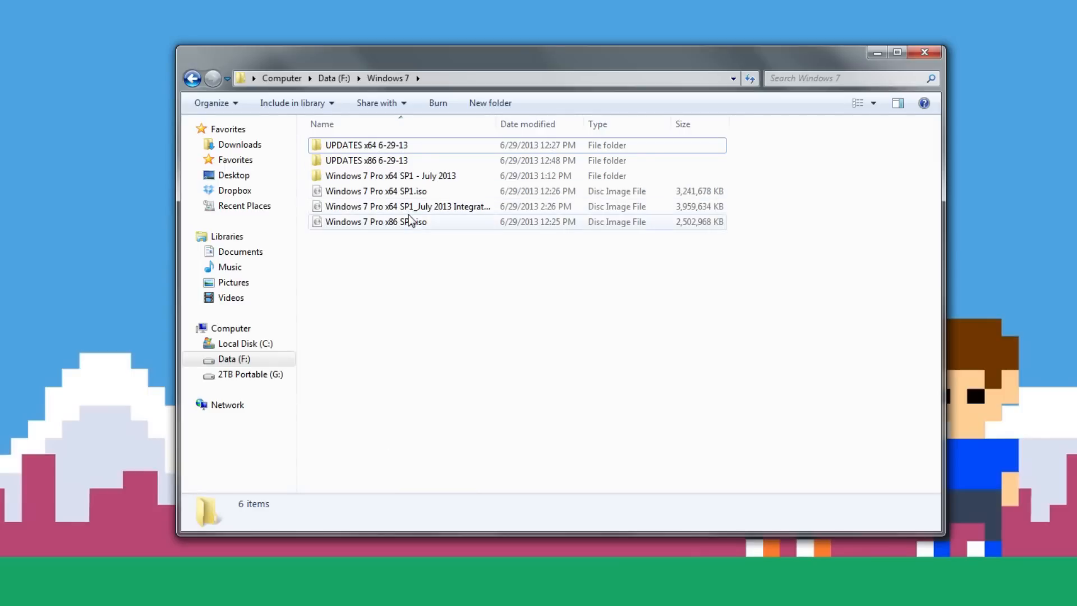
Extract Windows 7 Pro x86 SP1.iso into a new 'Windows 7 Pro x86 SP1' folder.
left_click(390, 176)
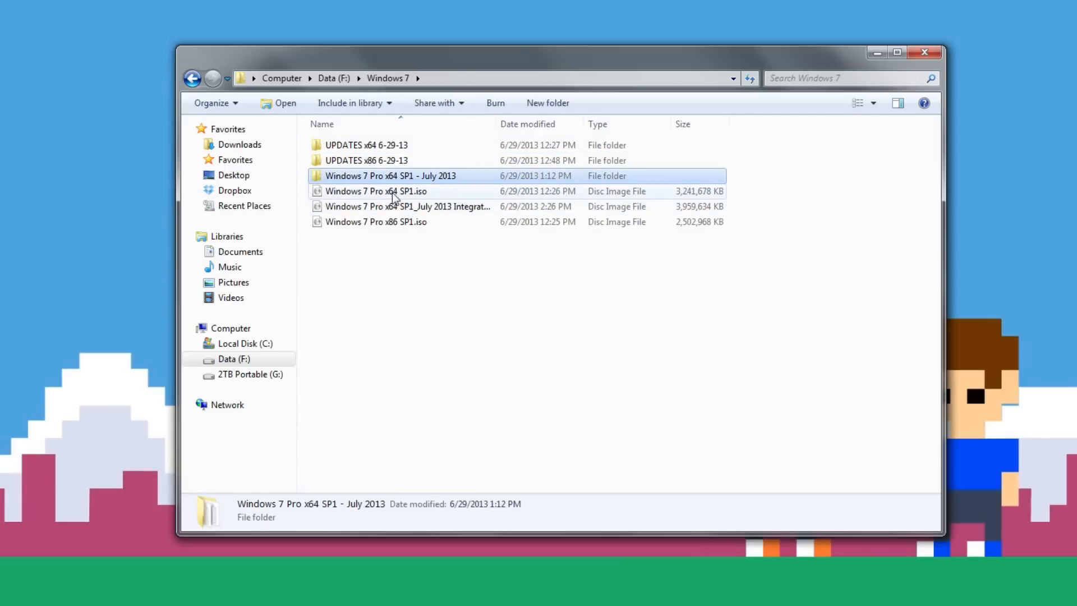
left_click(376, 221)
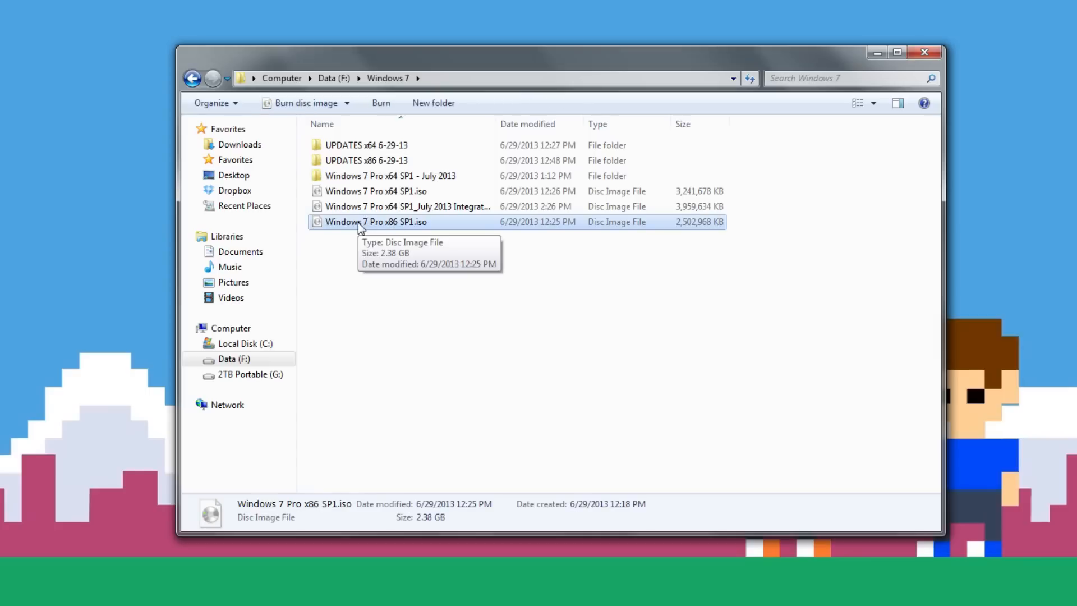
right_click(376, 221)
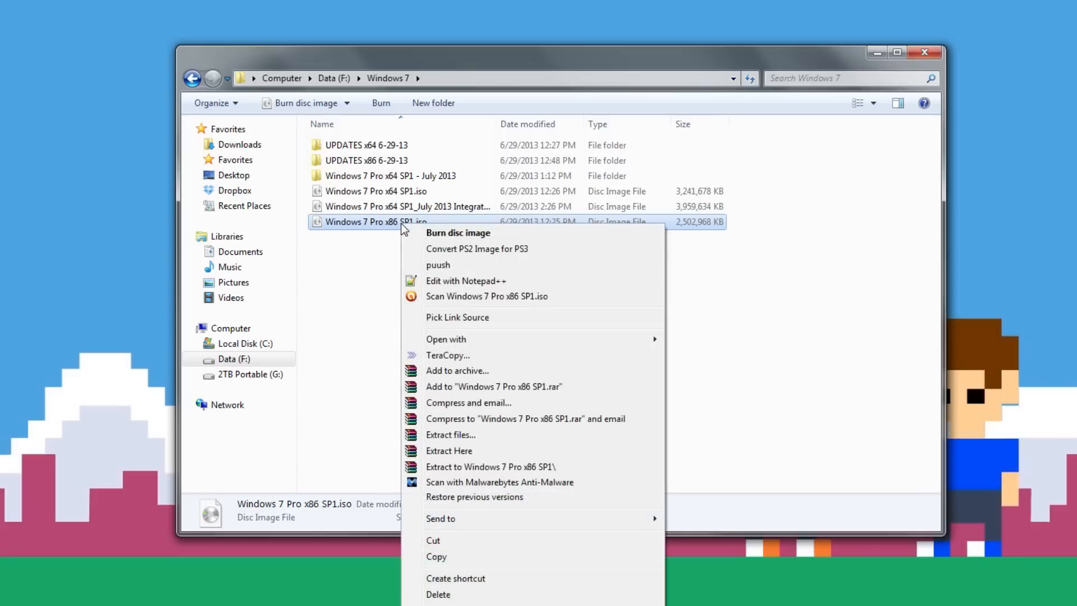
mouse_move(484, 434)
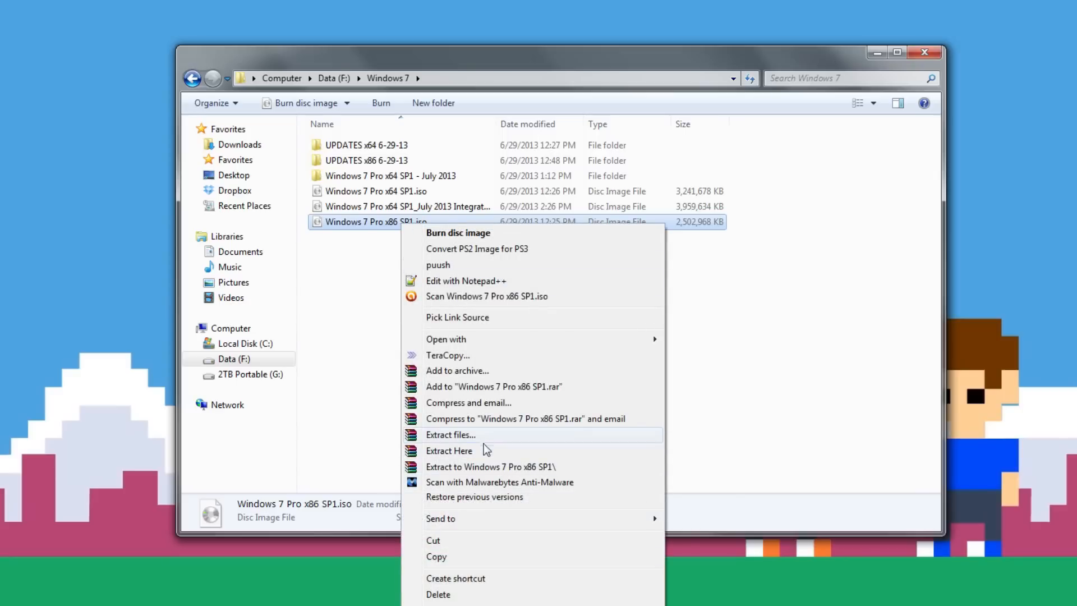
left_click(450, 434)
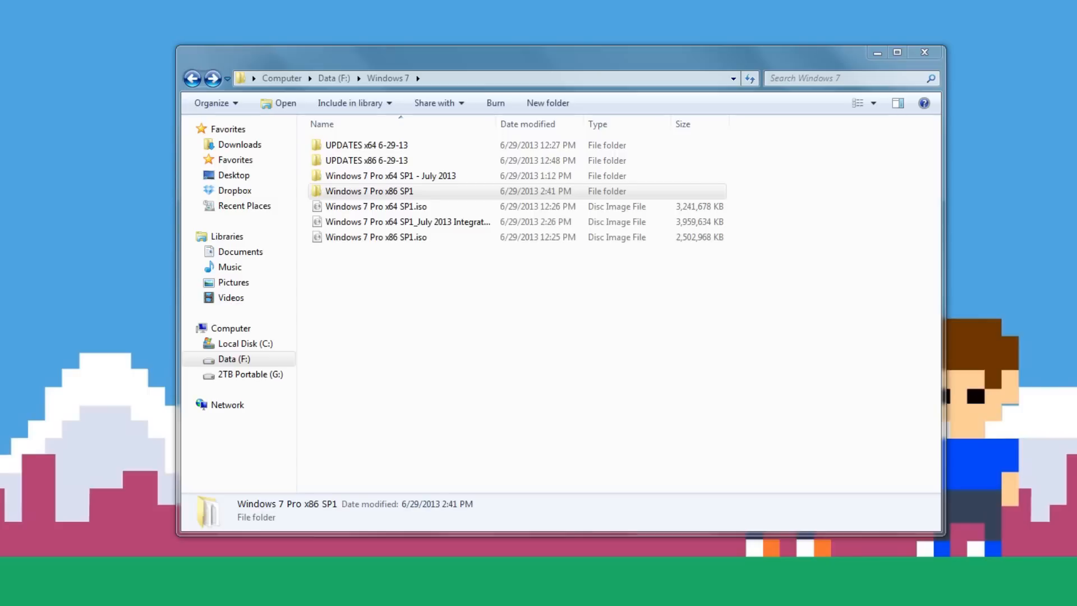
double_click(370, 191)
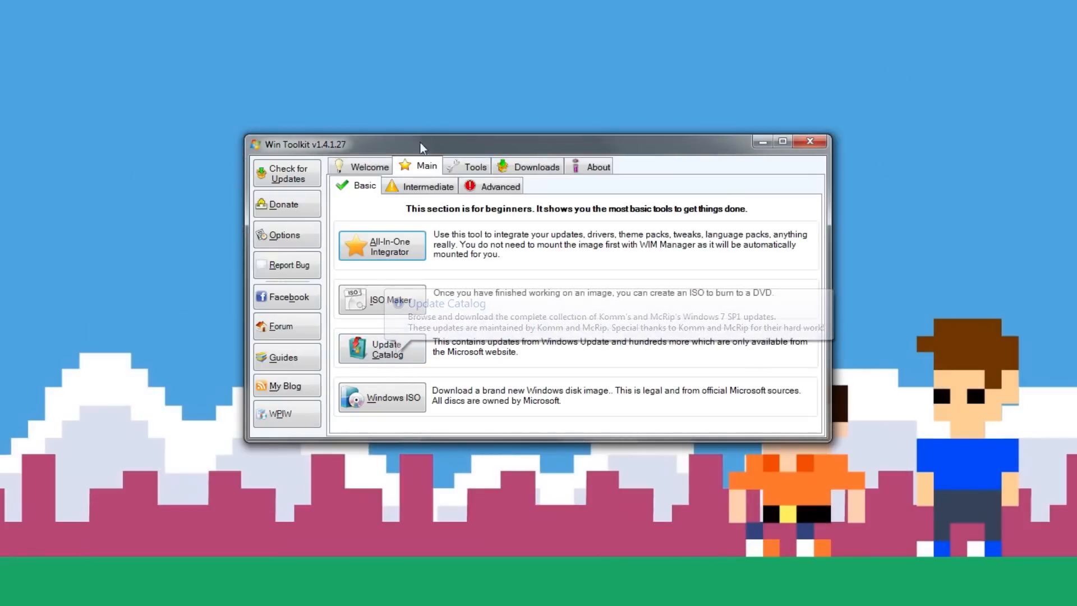
Move the Win Toolkit window higher and launch the Update Catalog from Main > Basic.
left_click_drag(422, 144, 343, 123)
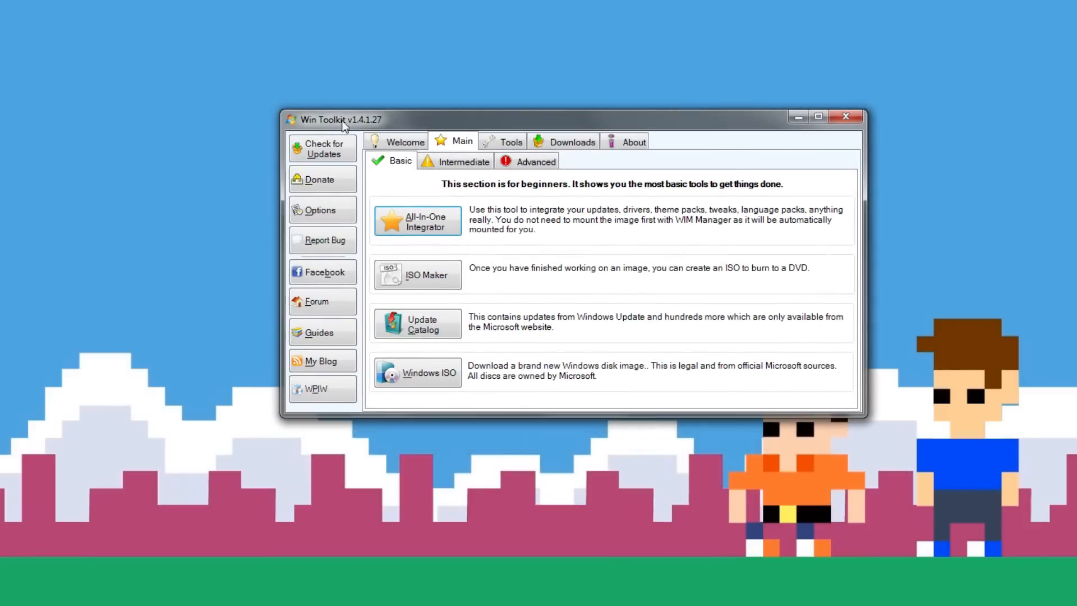
left_click(416, 323)
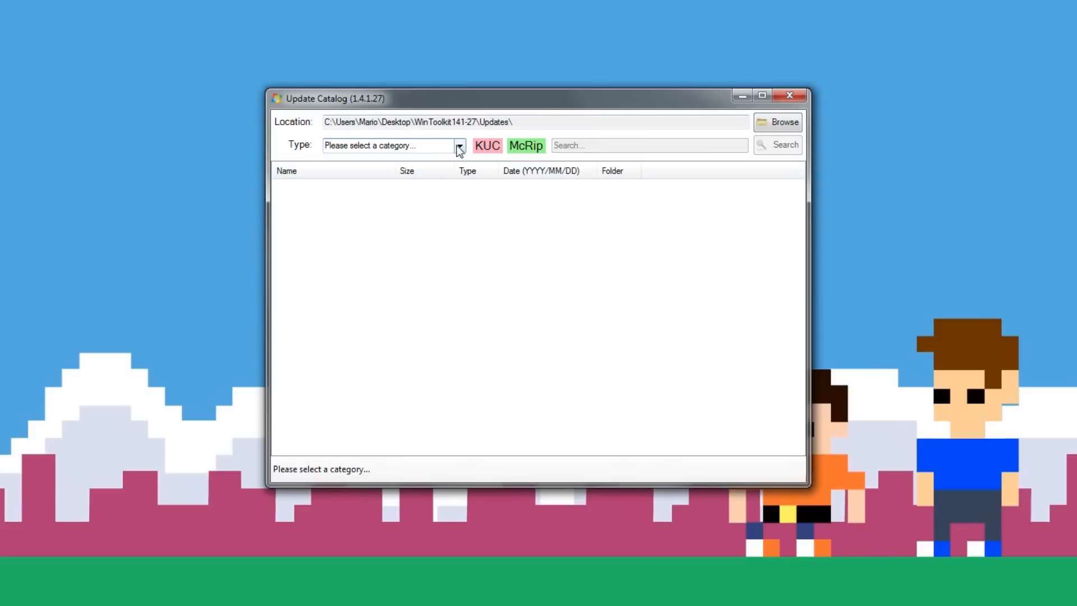
Load the McRip Windows 7 x86 category, scroll through its updates, then close the catalog.
left_click(459, 144)
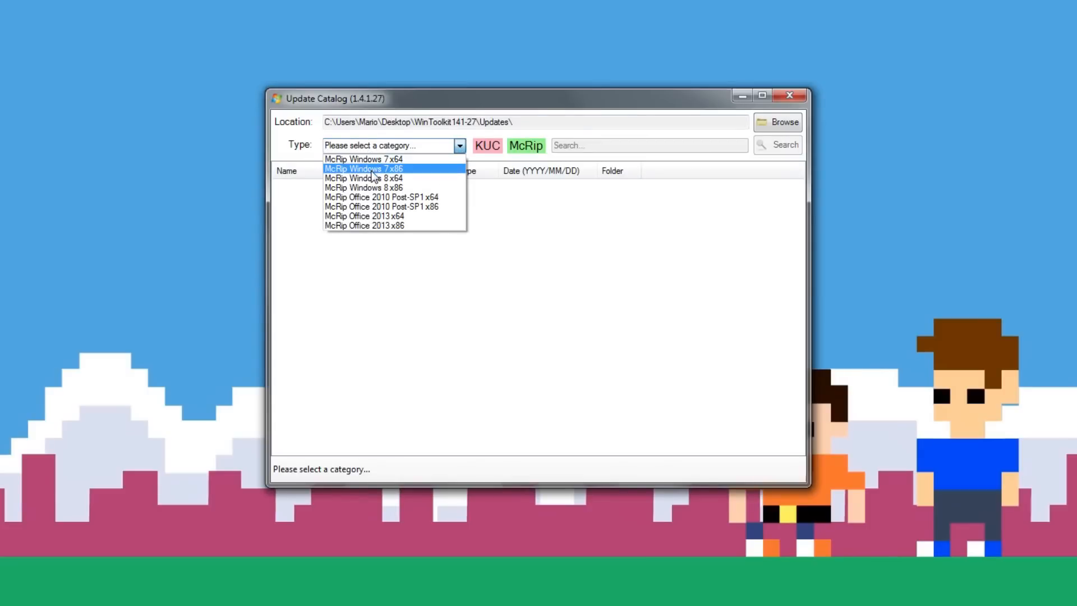
mouse_move(339, 177)
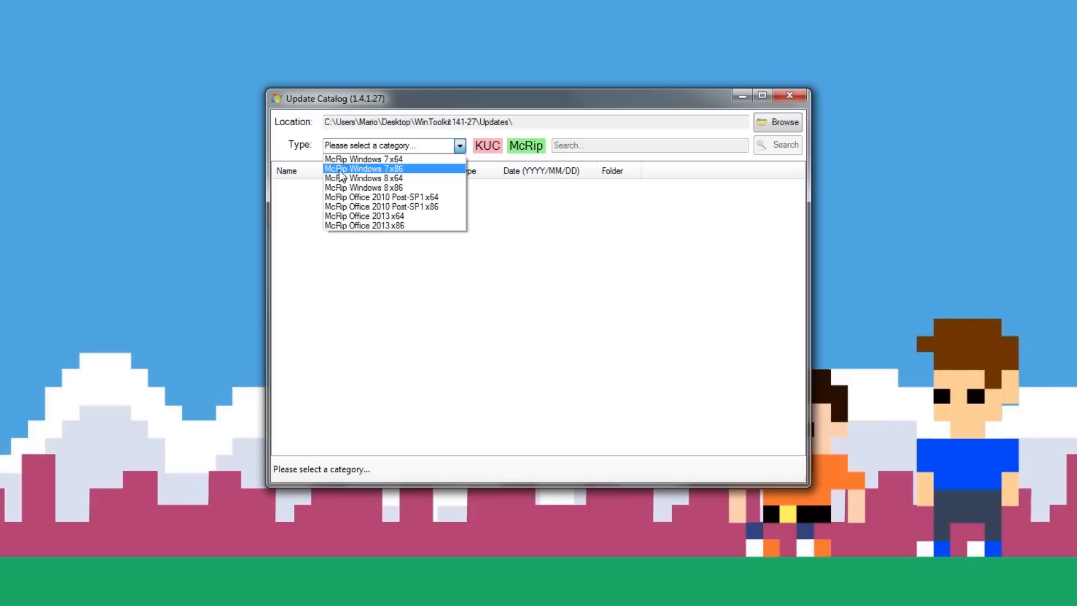
left_click(364, 168)
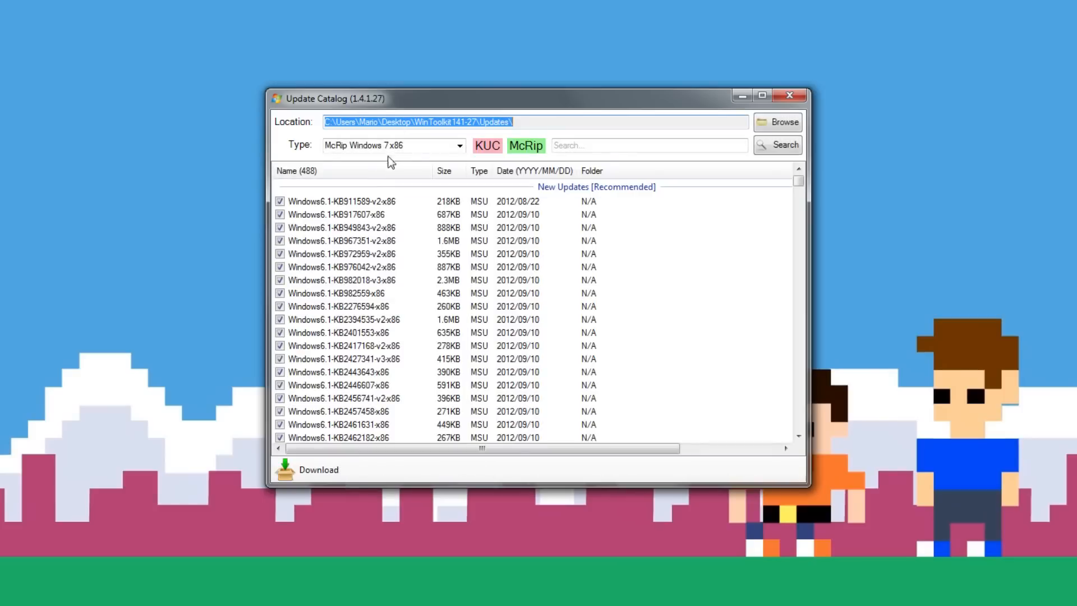
mouse_move(296, 207)
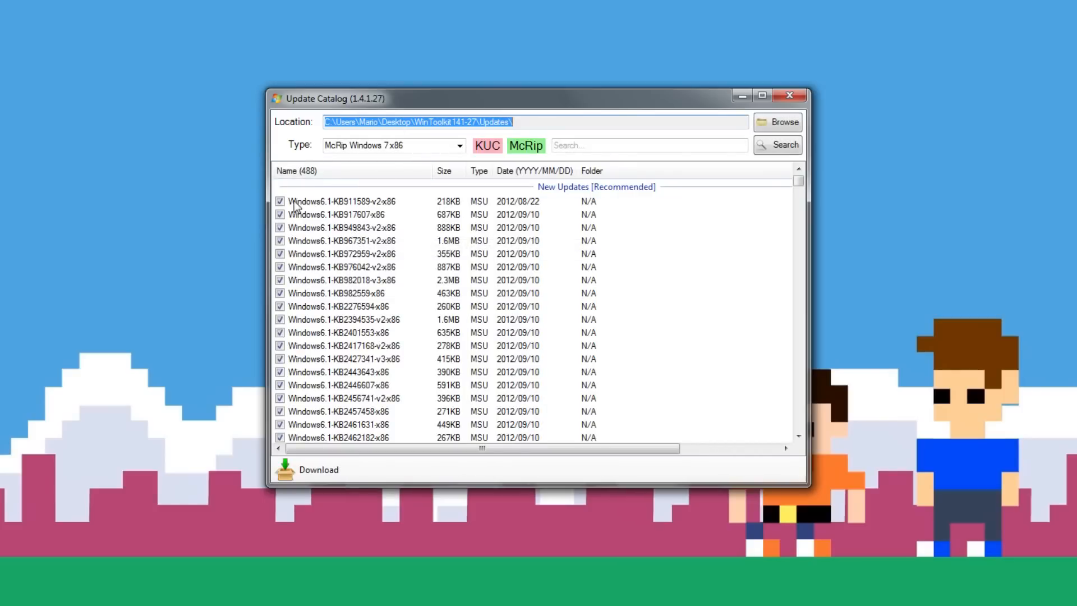
scroll("down", 3)
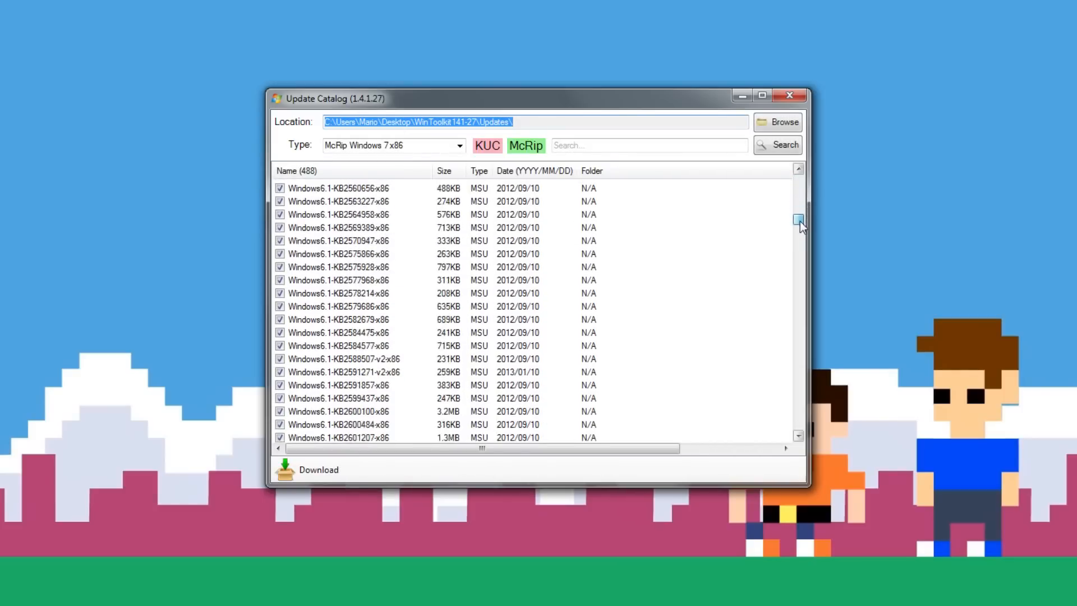
scroll("down", 3)
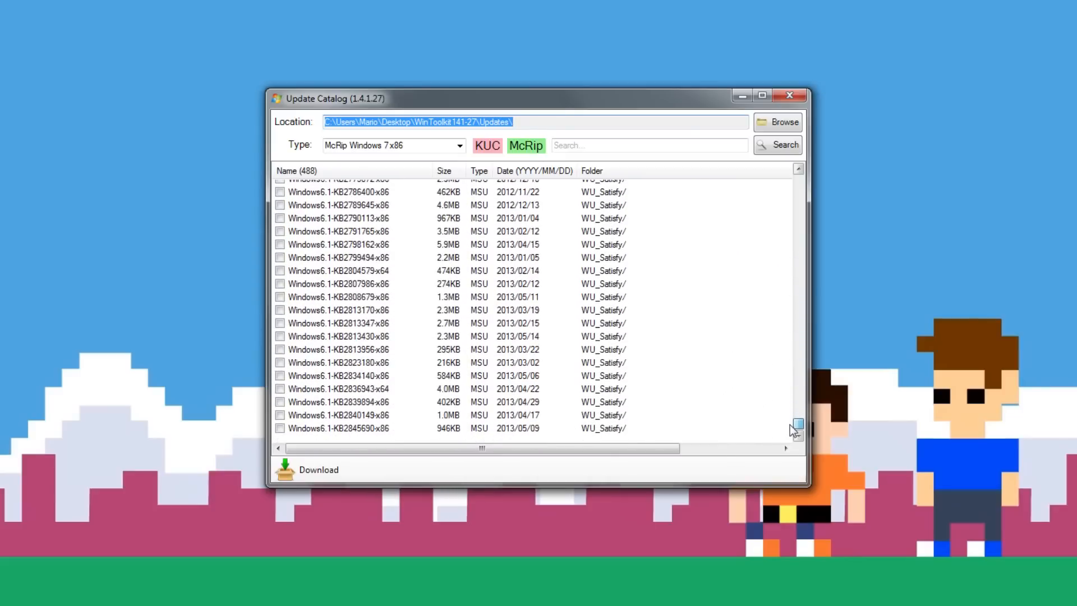
scroll("down", 3)
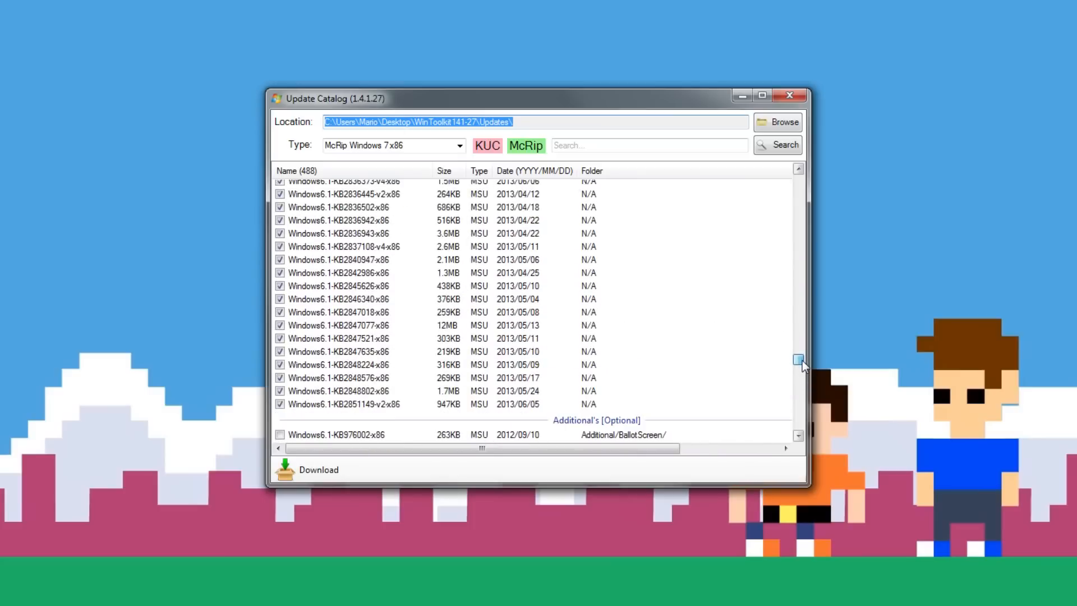
scroll("down", 3)
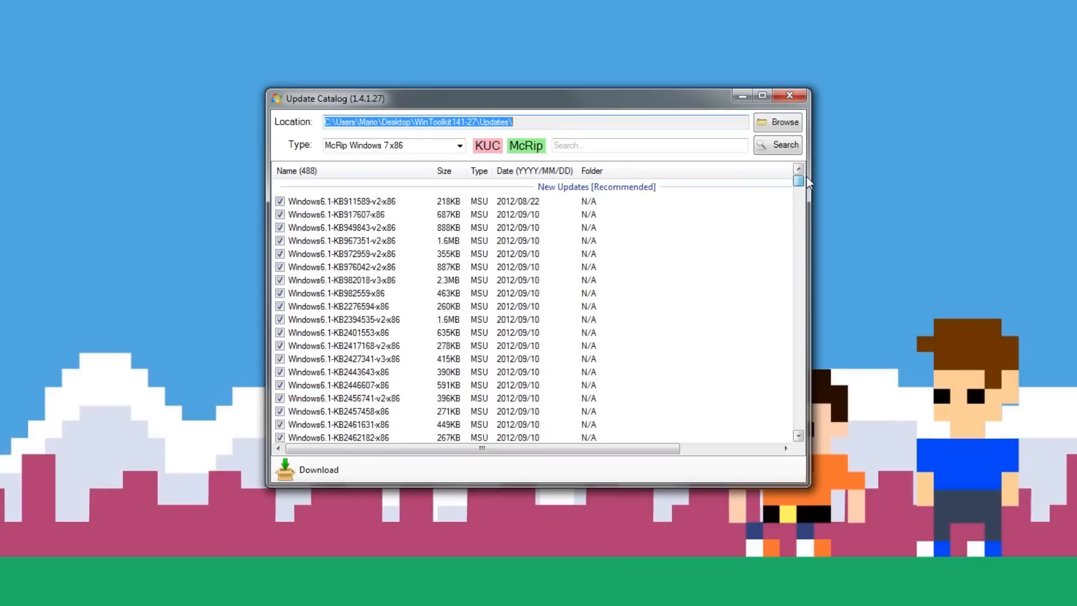
mouse_move(319, 121)
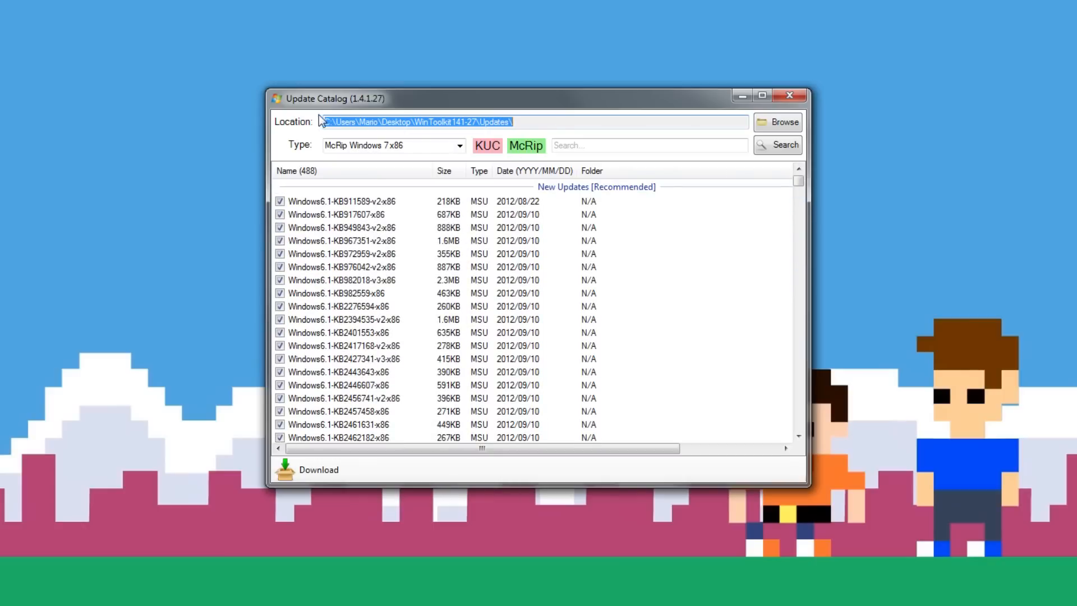
mouse_move(550, 122)
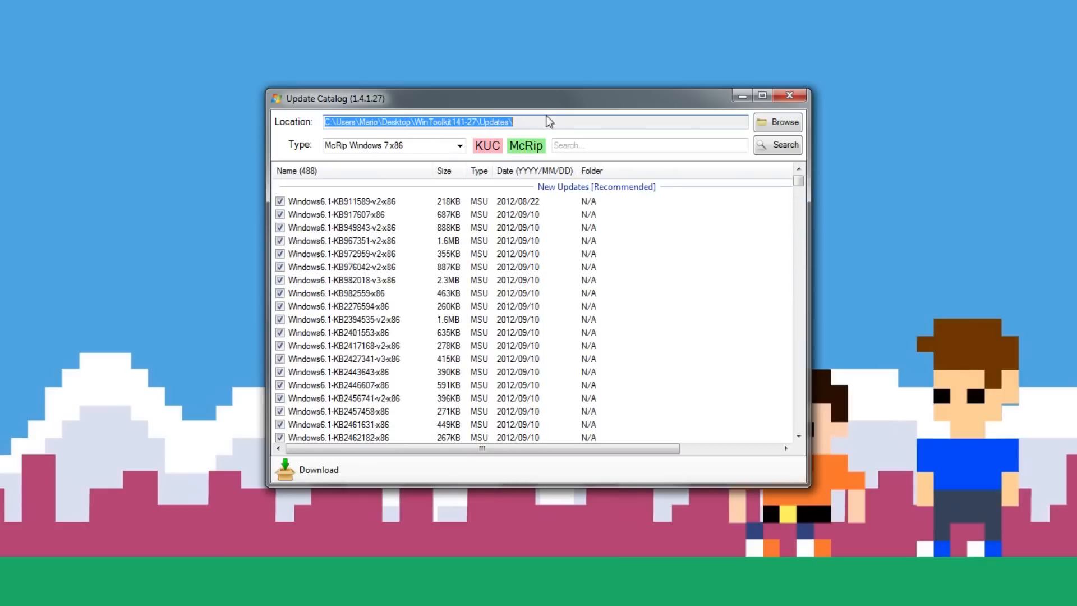
mouse_move(302, 471)
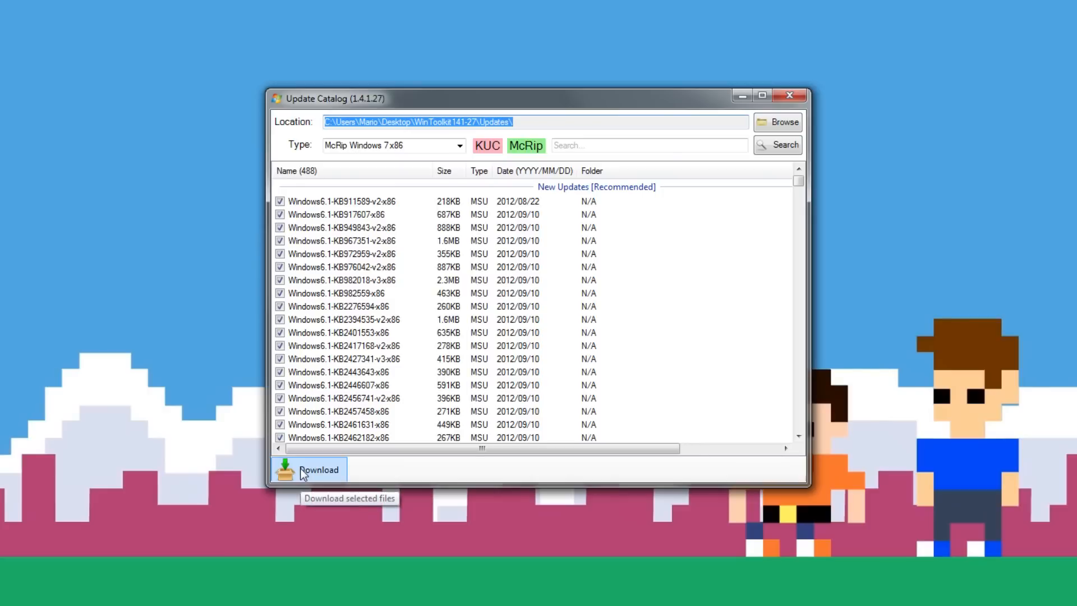
mouse_move(354, 449)
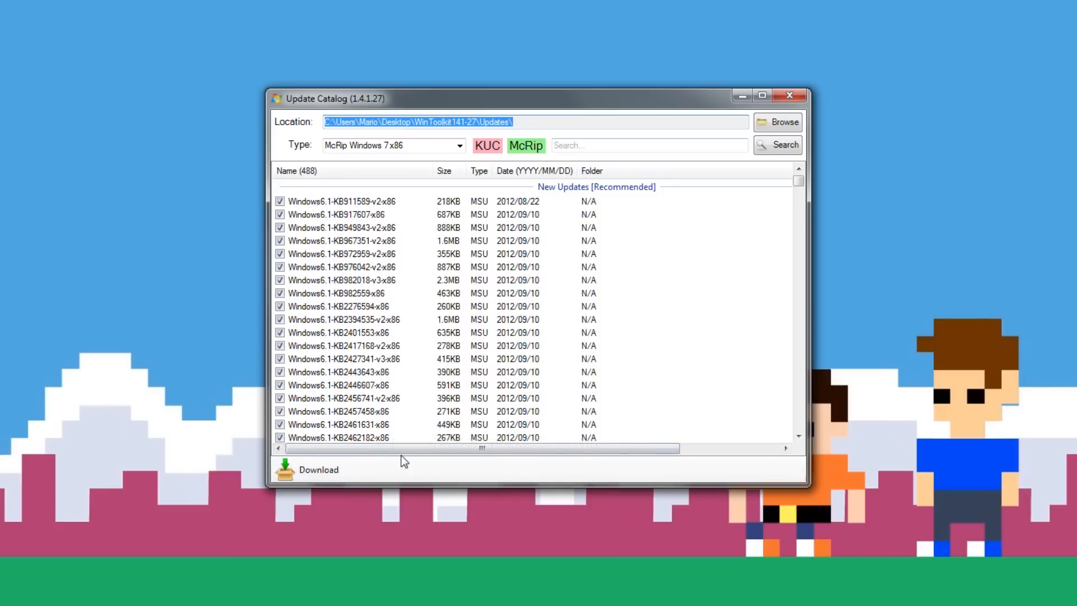
left_click(789, 95)
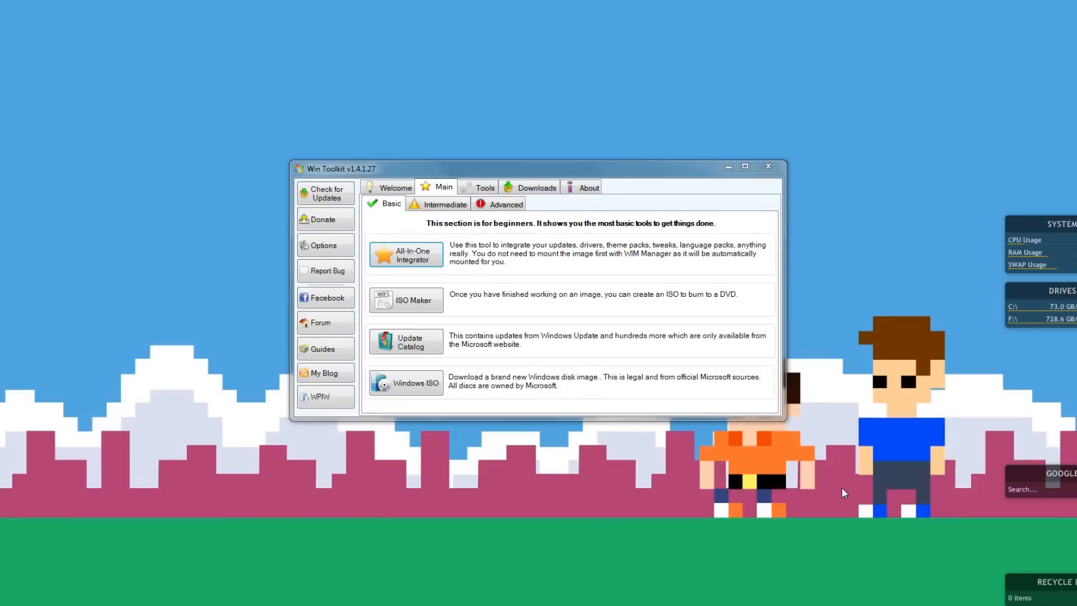
mouse_move(337, 217)
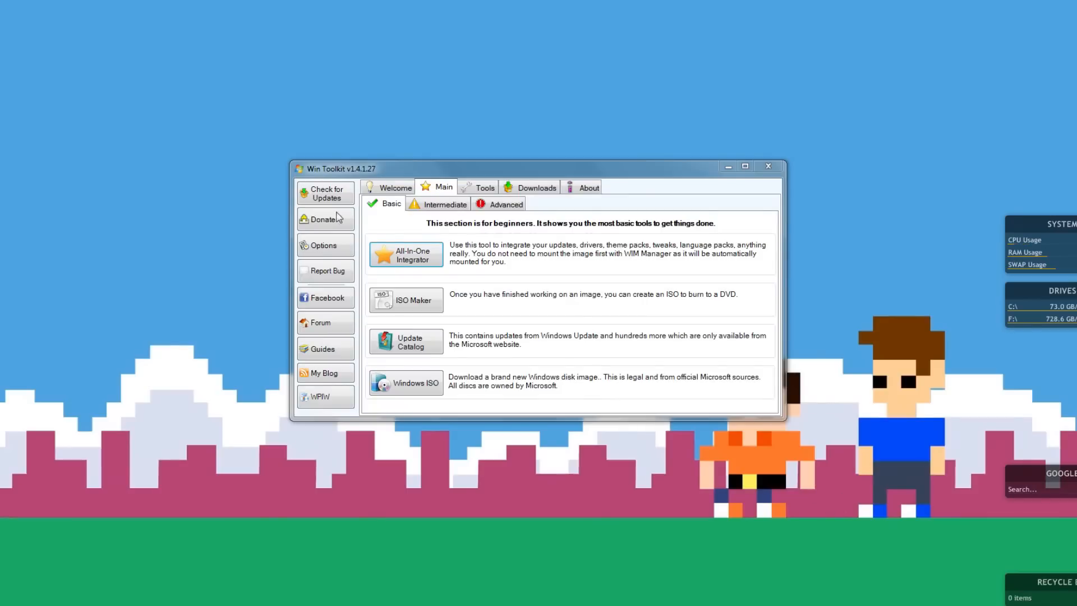
mouse_move(318, 175)
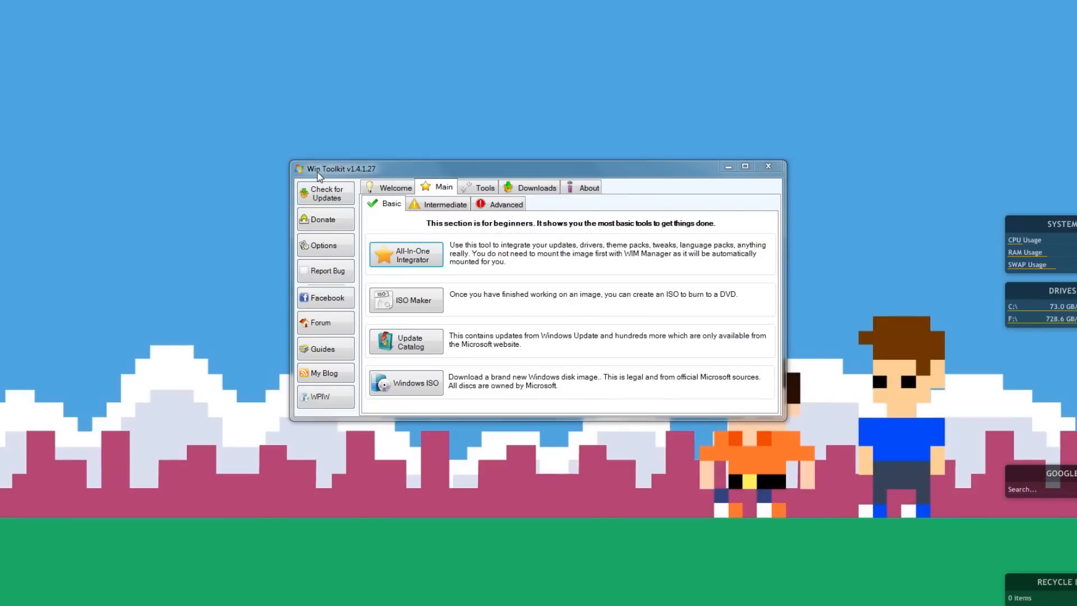
In All-In-One Integrator, load the Windows 7 Pro x86 SP1 folder and pick Windows 7 PROFESSIONAL.
left_click(405, 254)
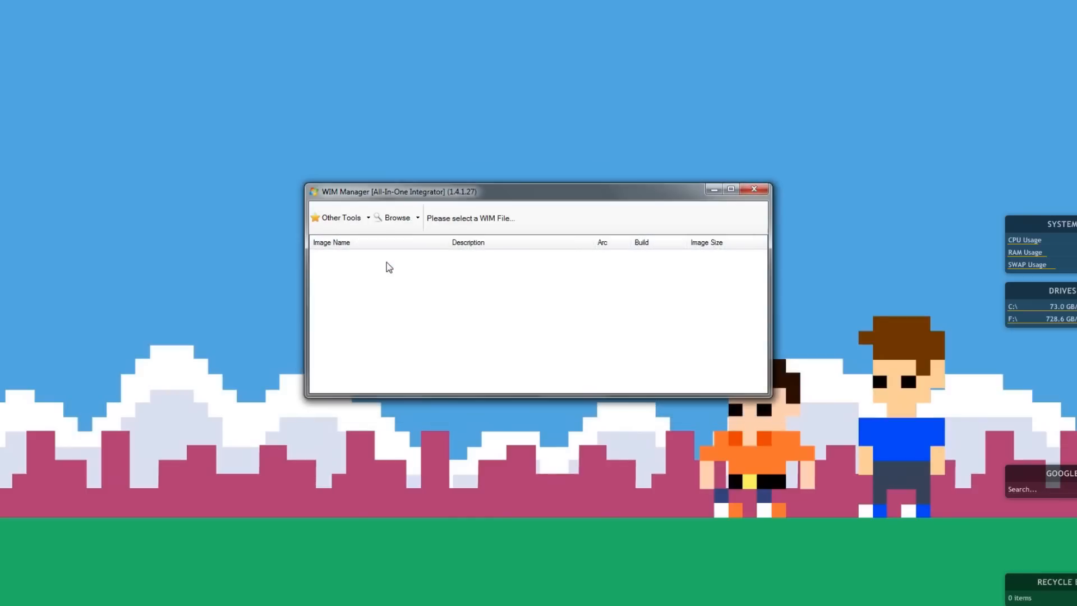
left_click(416, 218)
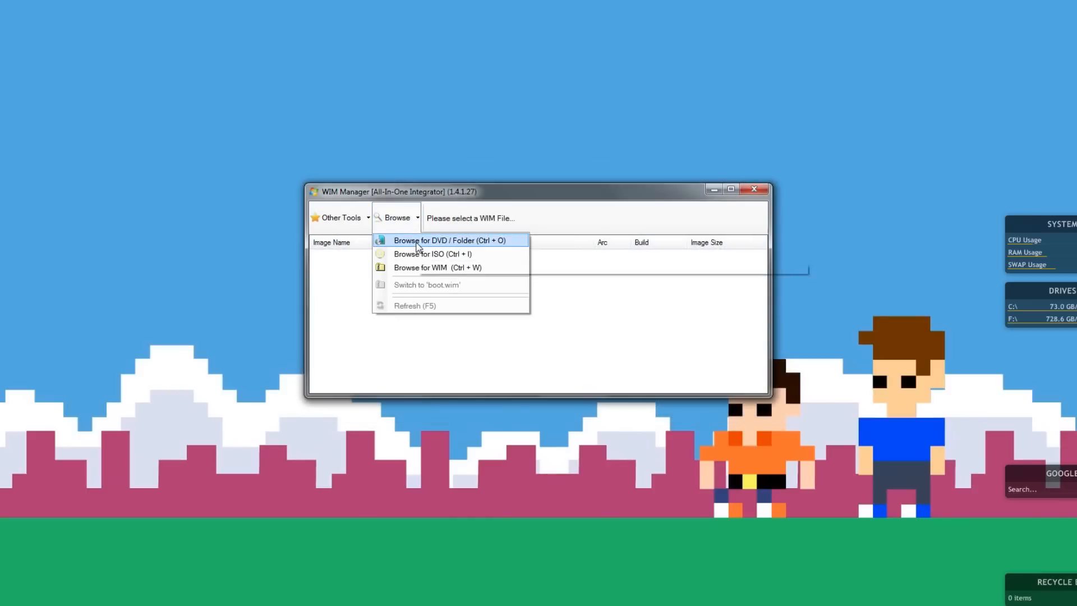
left_click(450, 240)
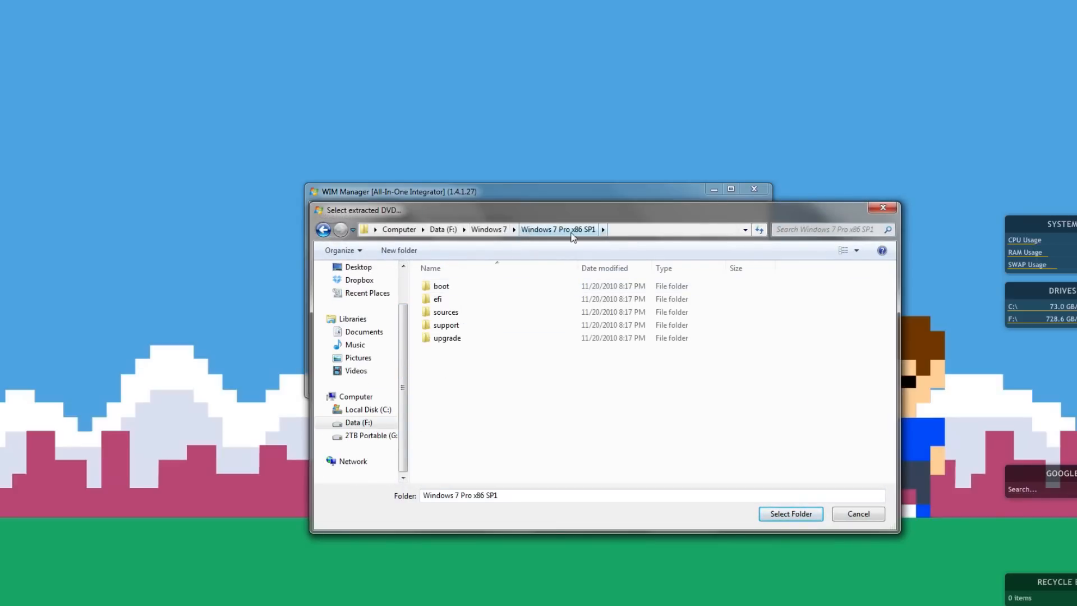
left_click(789, 513)
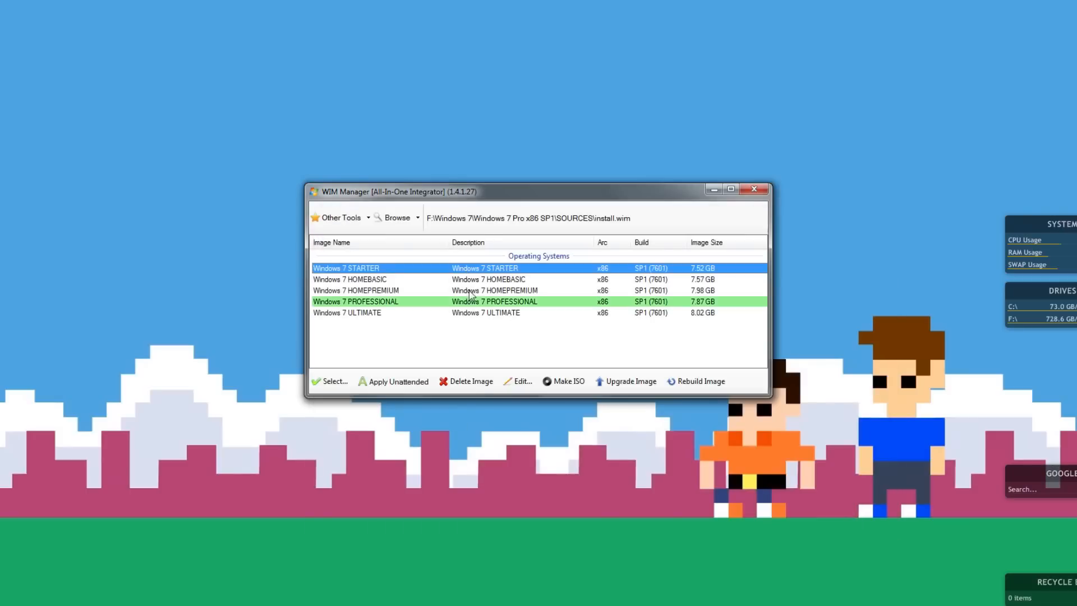
left_click(355, 300)
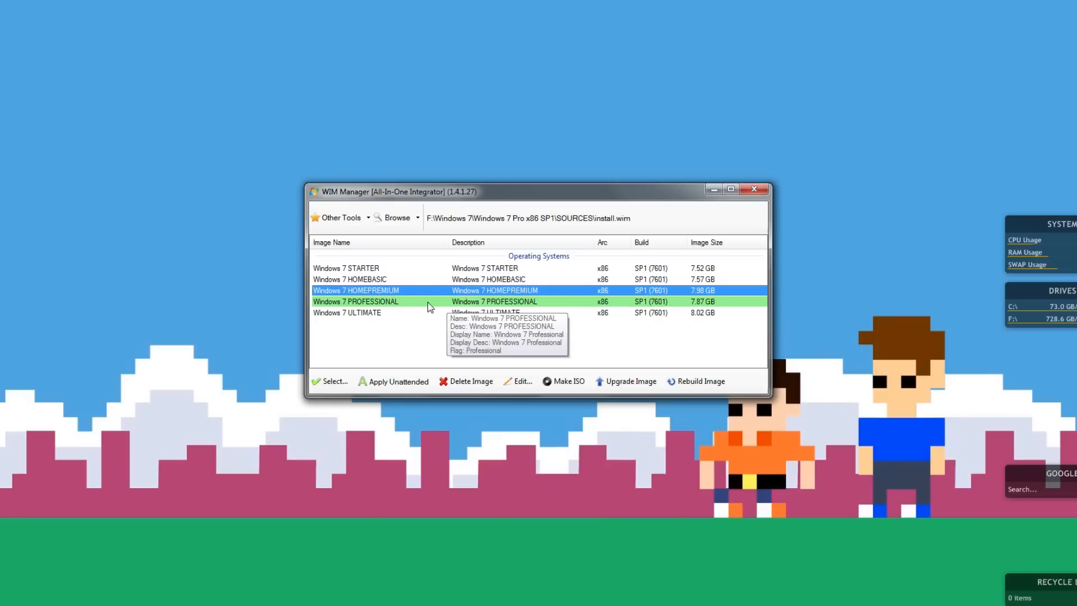
left_click(356, 301)
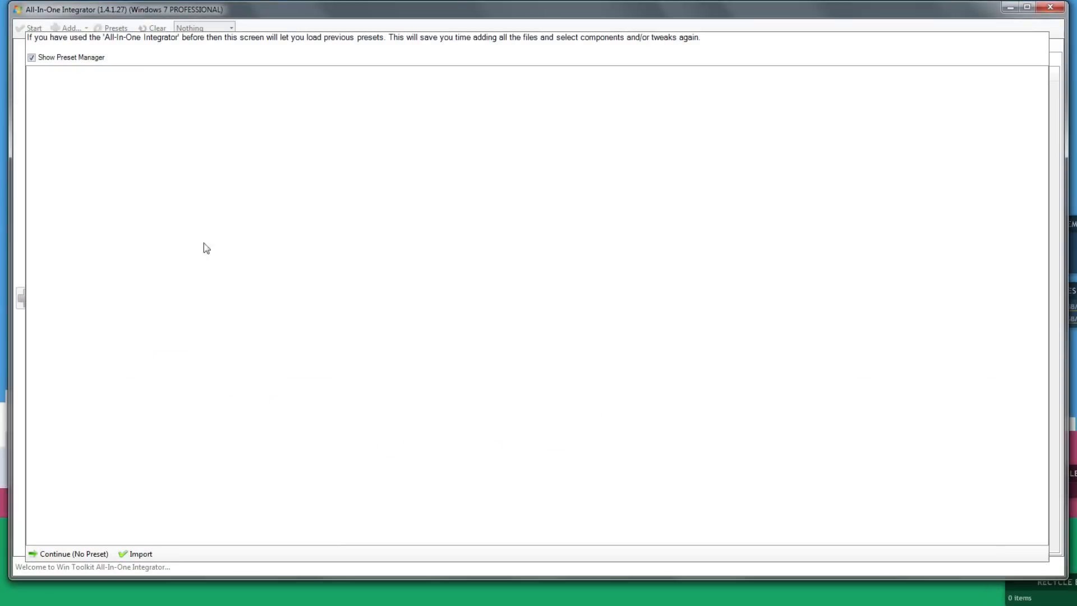
mouse_move(20, 540)
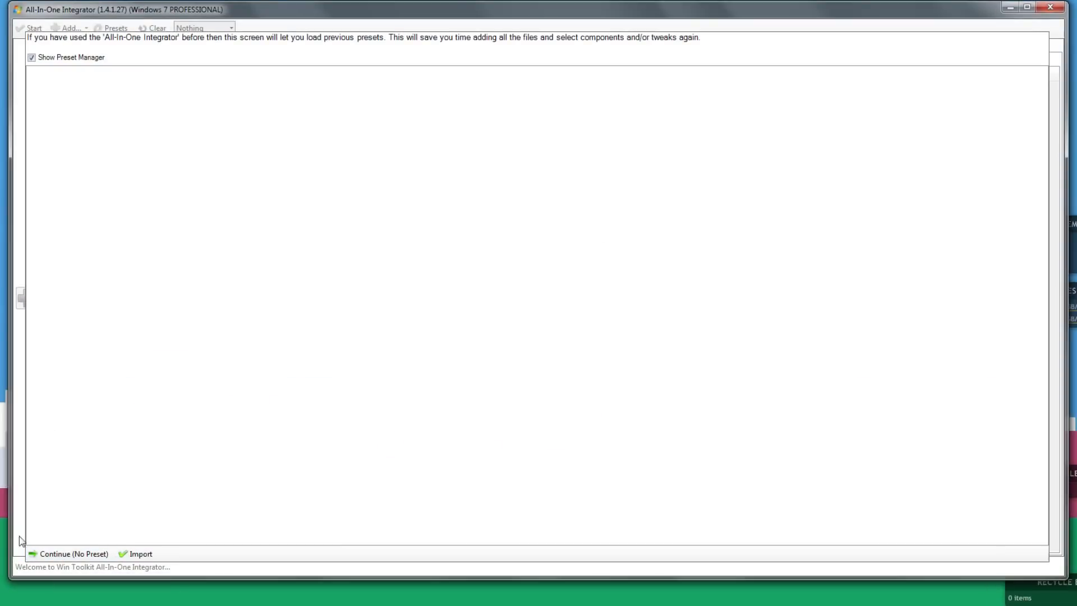
Continue with no preset and view the Updates + Languages tab.
left_click(74, 553)
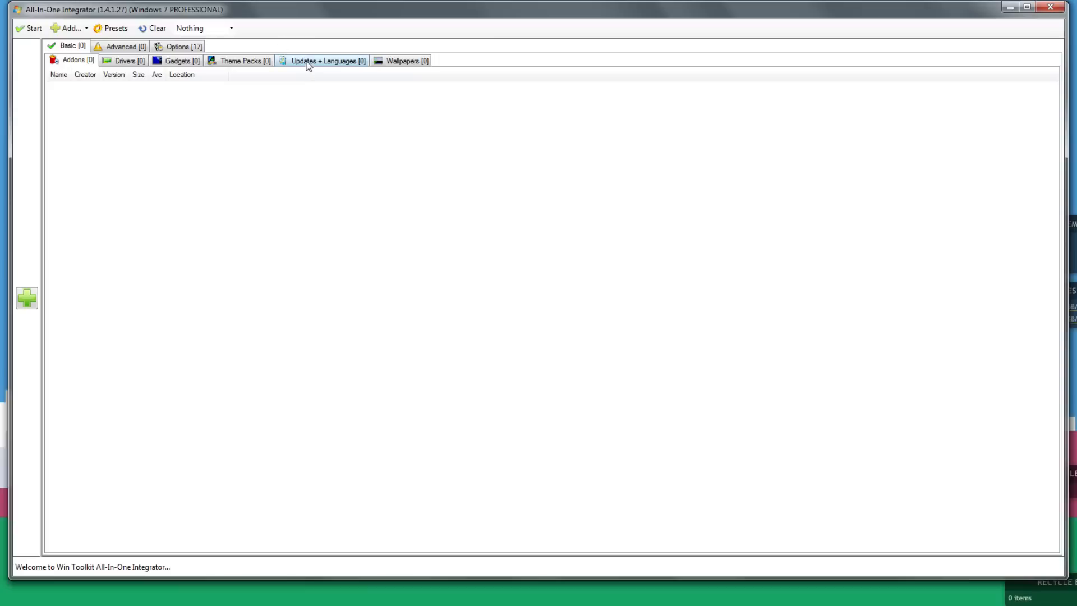
left_click(327, 61)
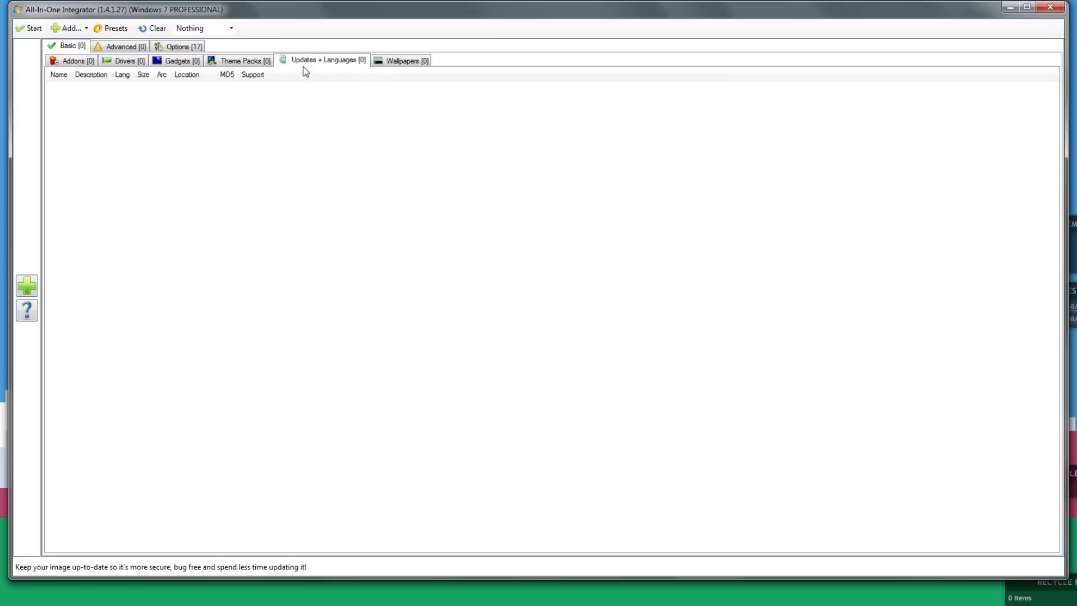
Add all .msu files from UPDATES x86 6-29-13\McRip Windows 7 x86 to the update list.
left_click(86, 28)
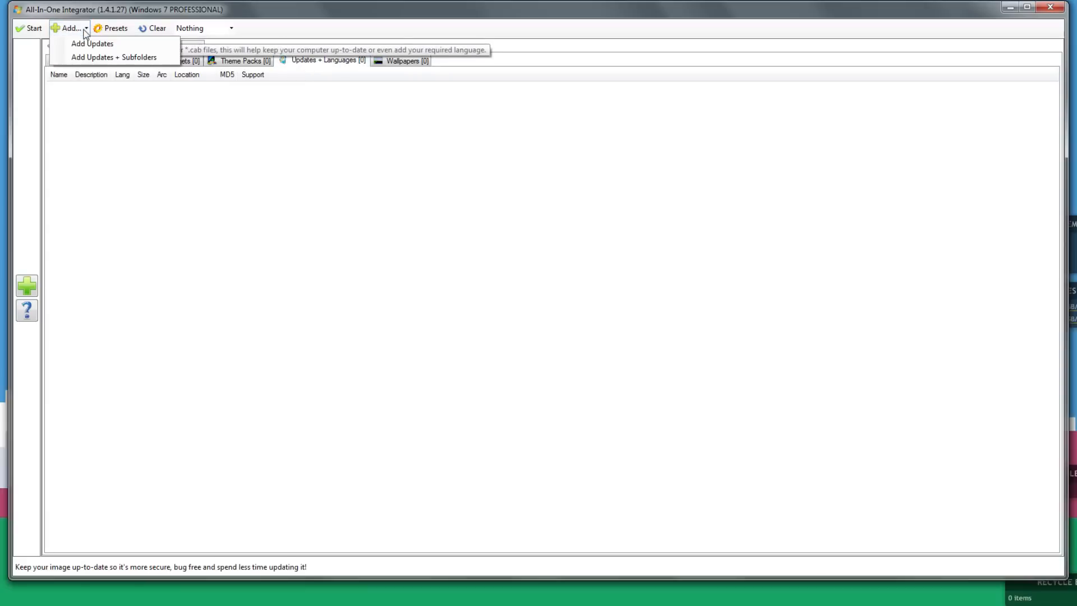
left_click(92, 43)
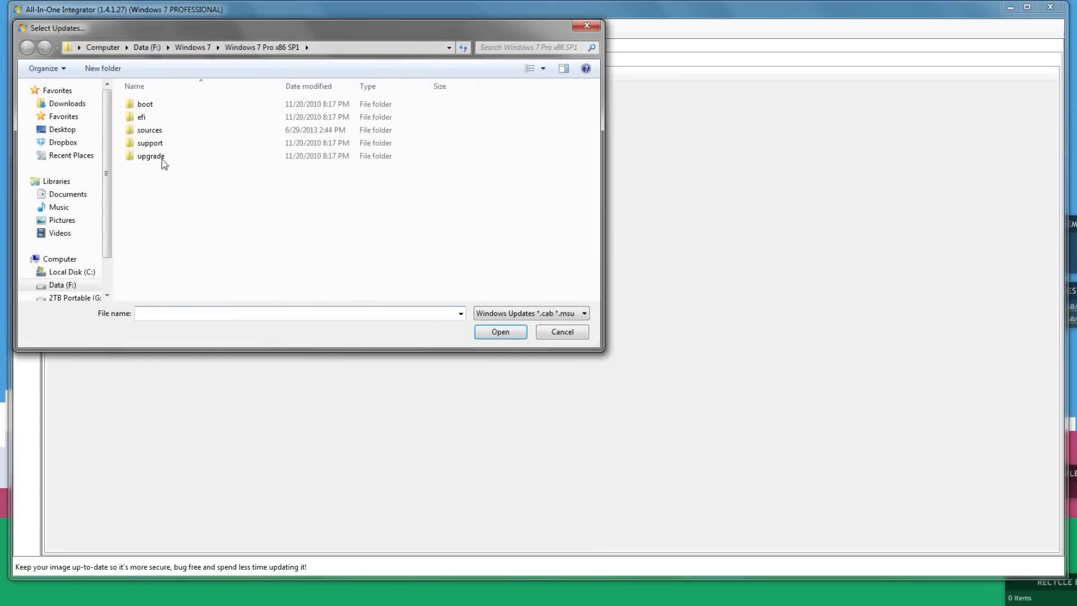
left_click(27, 47)
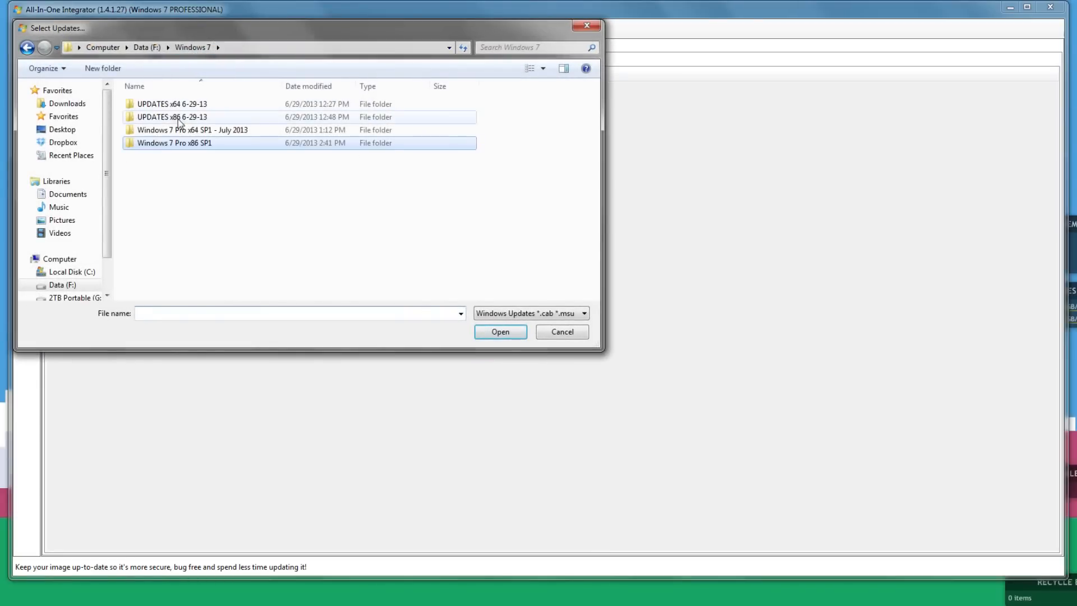
mouse_move(163, 126)
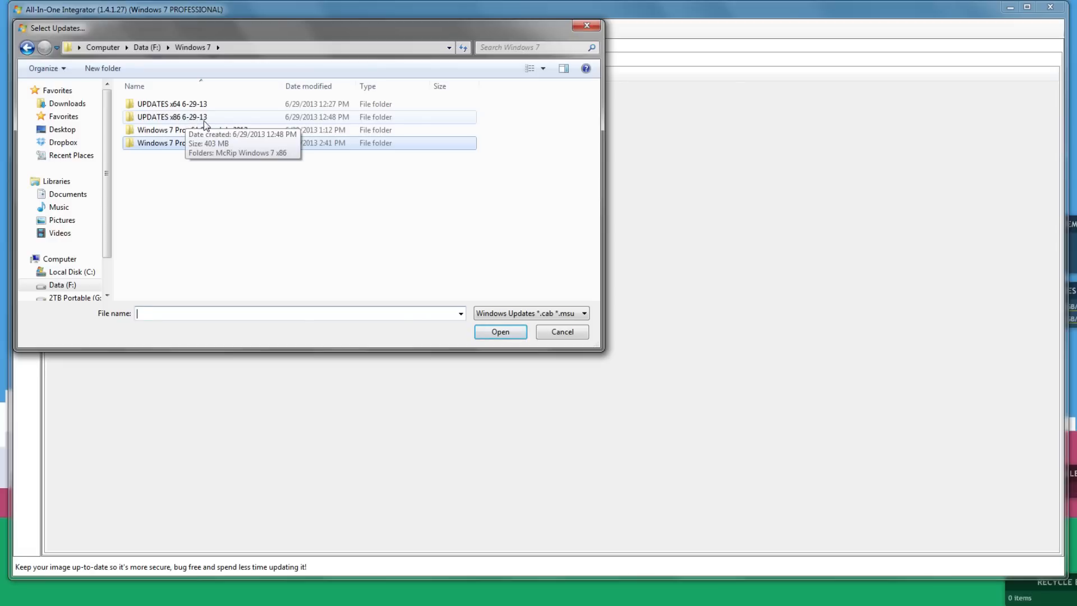
double_click(172, 117)
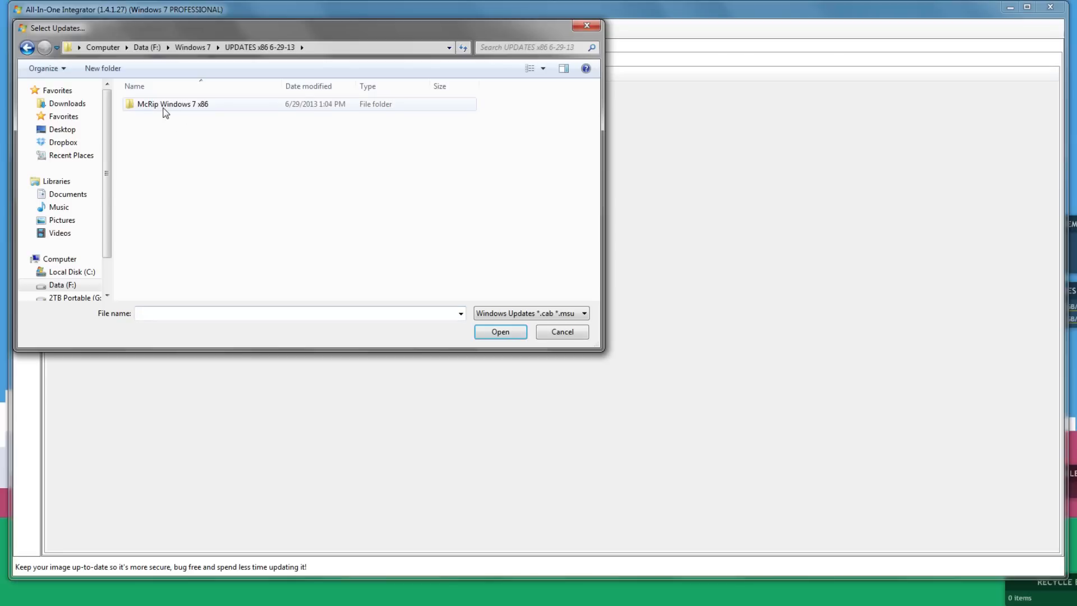
double_click(172, 104)
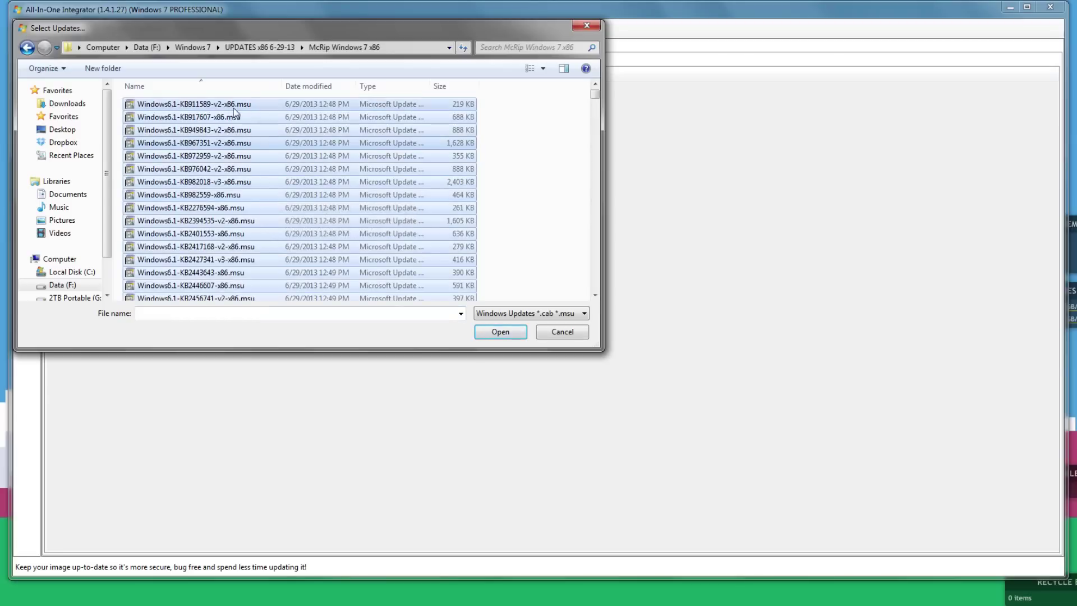
left_click(499, 332)
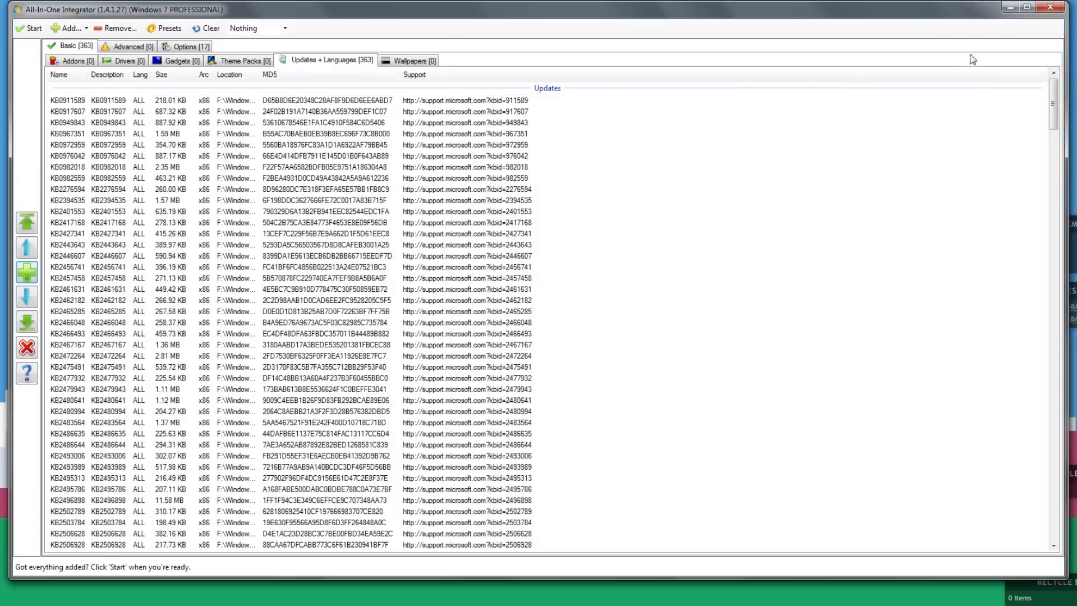
scroll("down", 3)
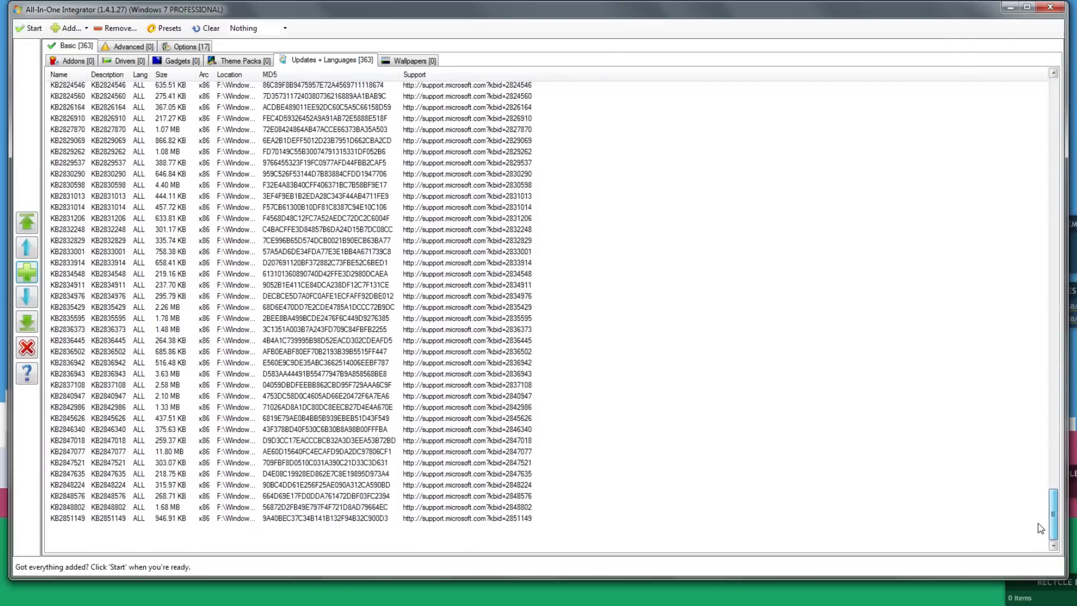
scroll("up", 3)
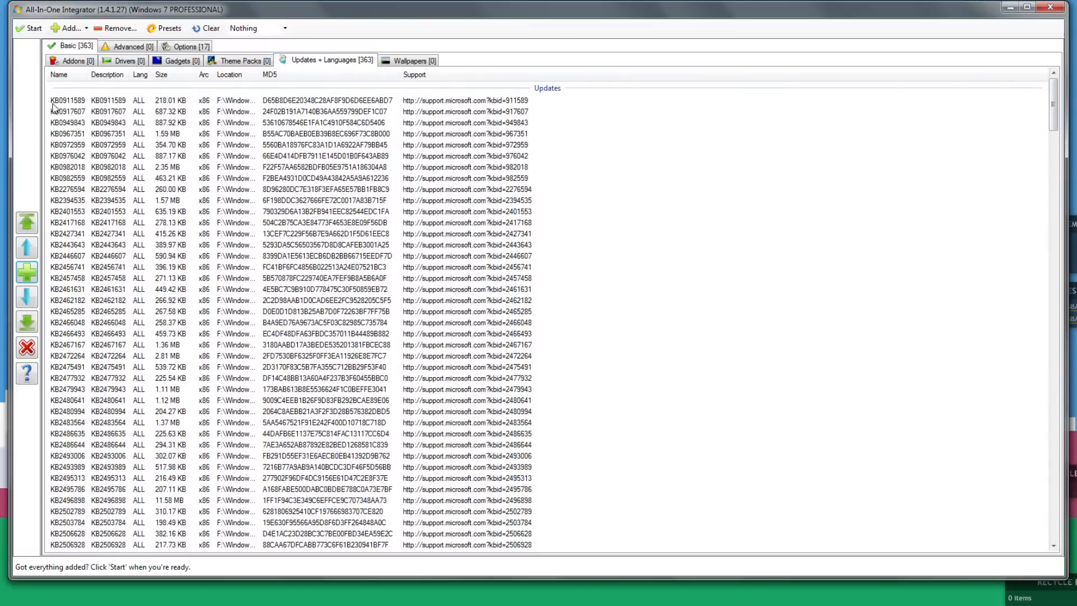
mouse_move(120, 170)
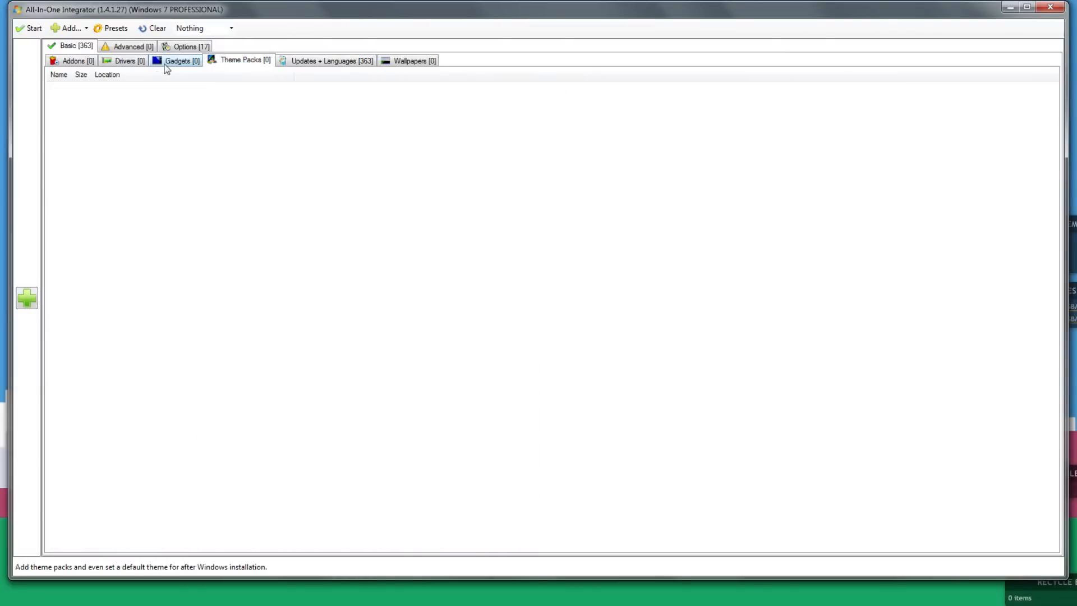
left_click(73, 61)
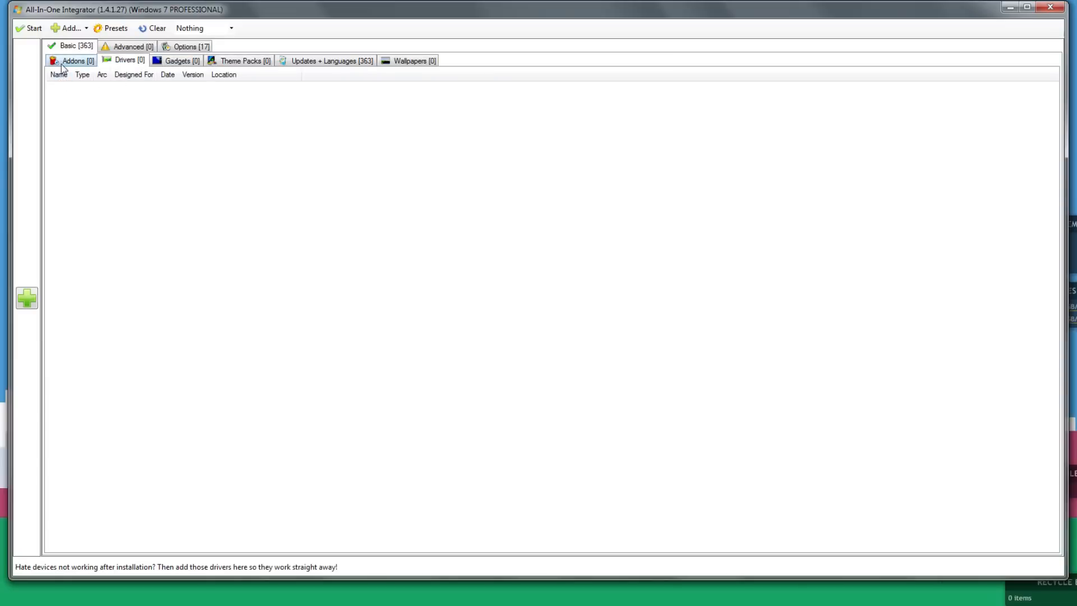
left_click(332, 61)
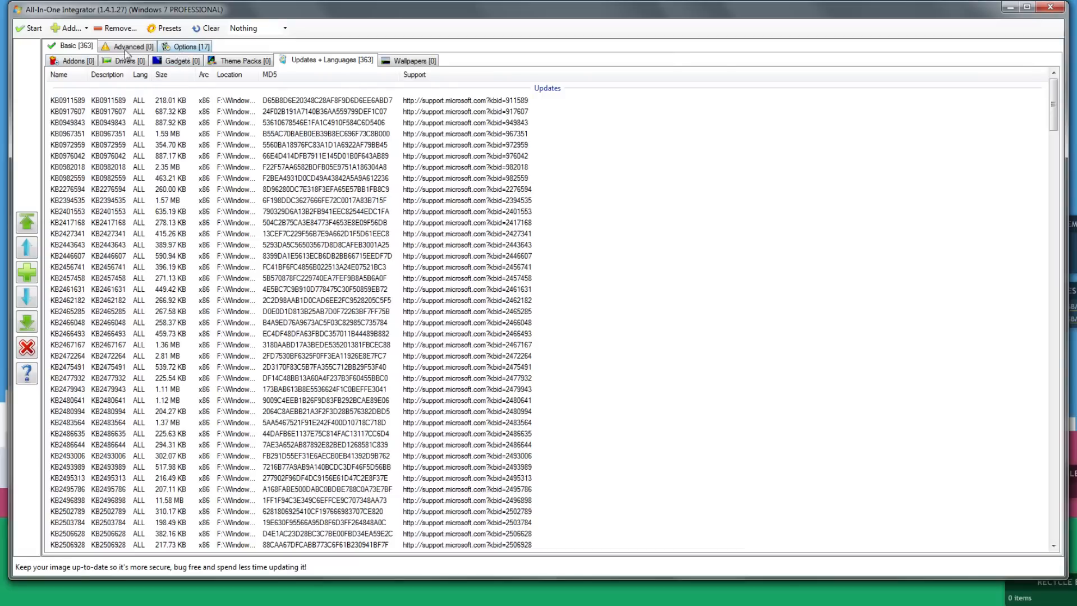
mouse_move(148, 206)
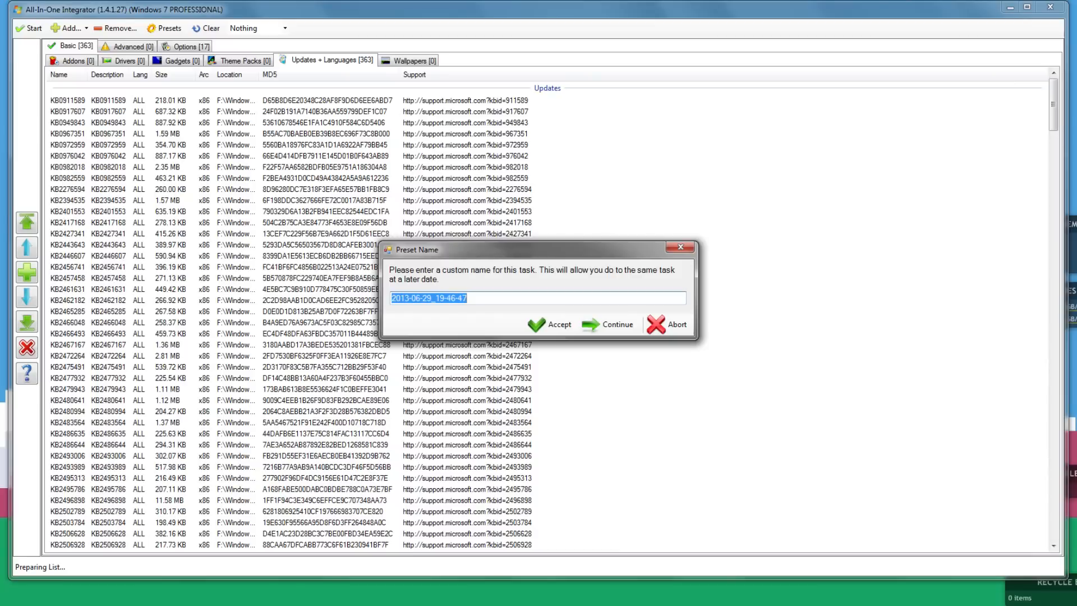
Accept the default preset name and begin integrating the 363 updates.
left_click(549, 323)
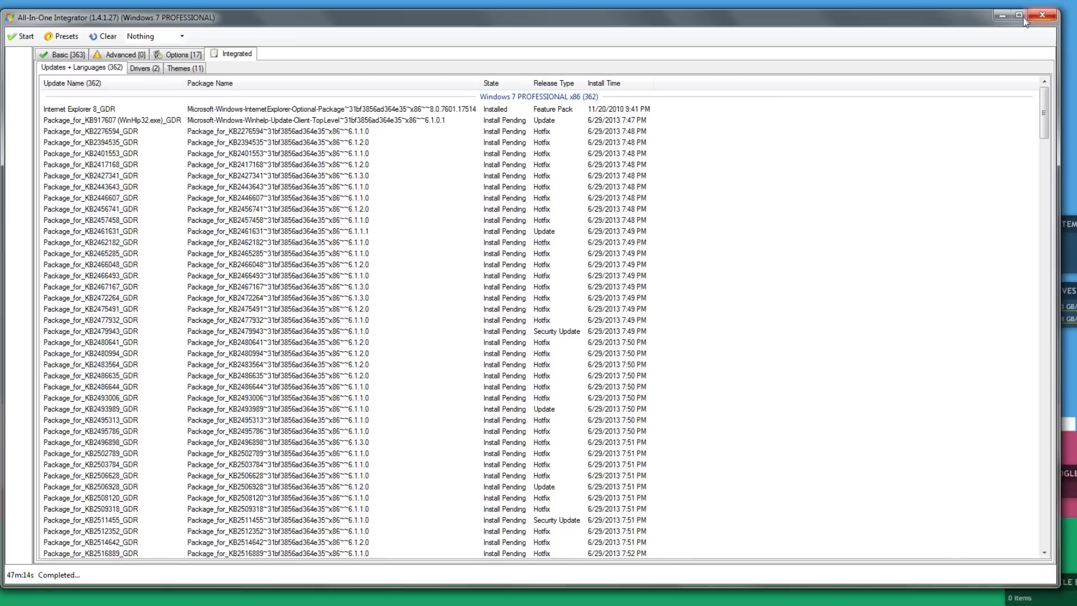
Close the integrator after integration completes with updates marked Install Pending.
left_click(1044, 13)
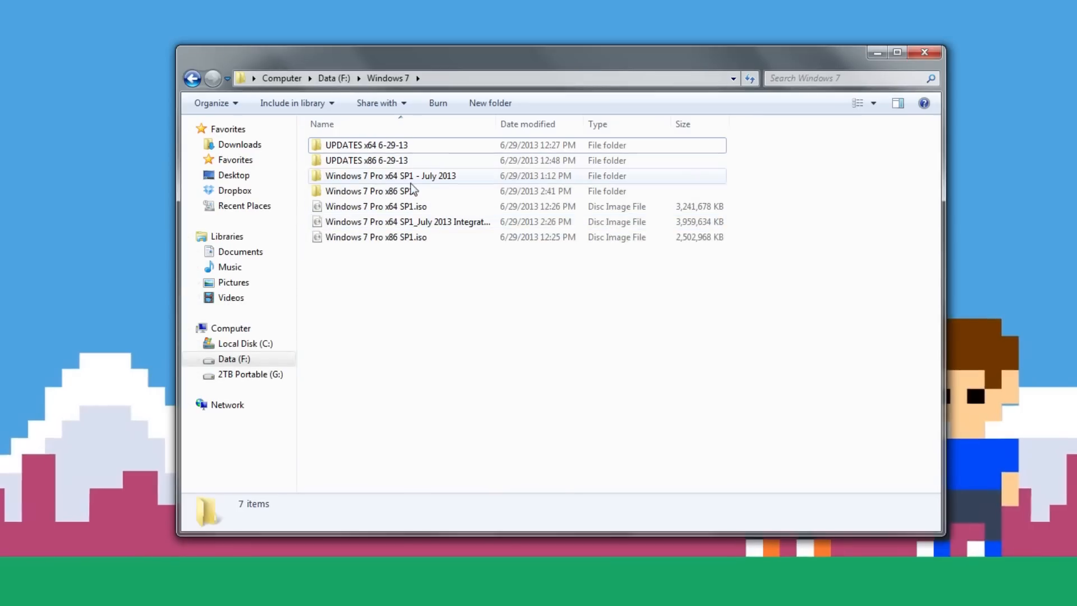
mouse_move(409, 191)
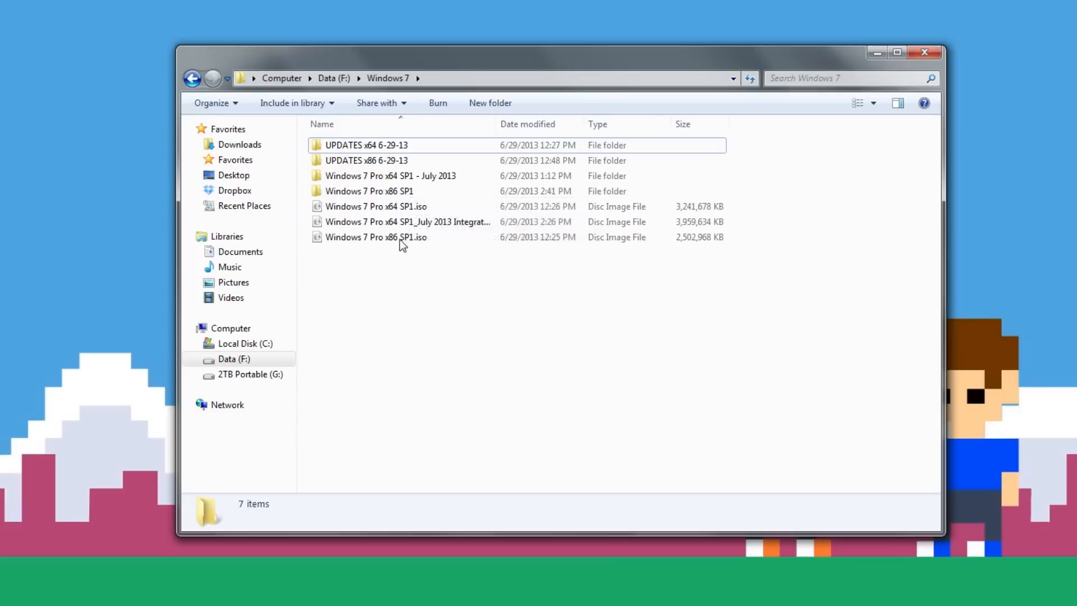
mouse_move(377, 236)
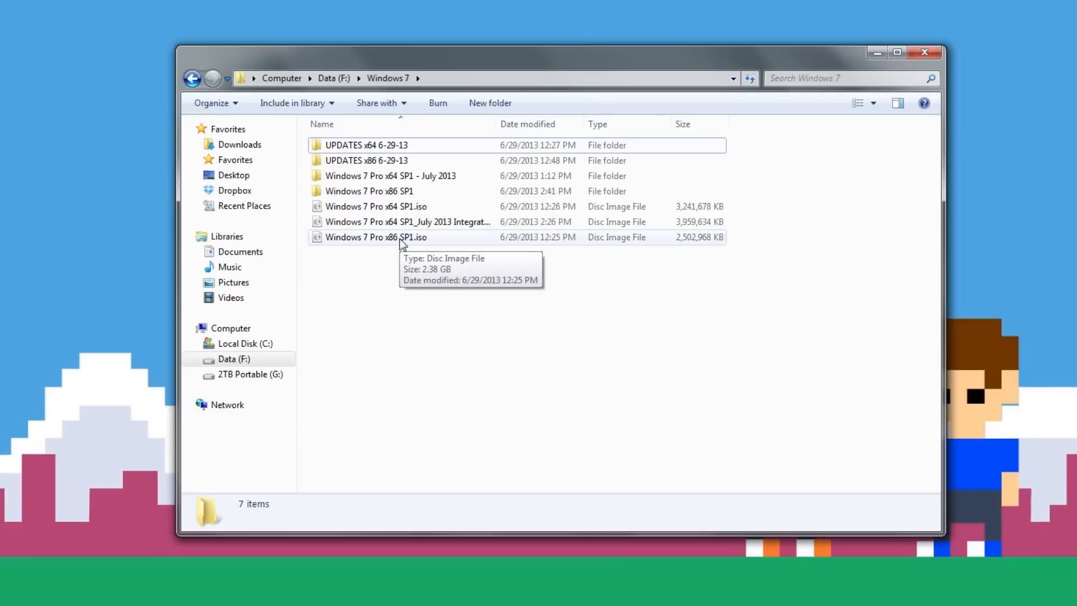
Rename the 'Windows 7 Pro x86 SP1' folder to 'Windows 7 Pro x86 SP1 - July 2013'.
left_click(369, 191)
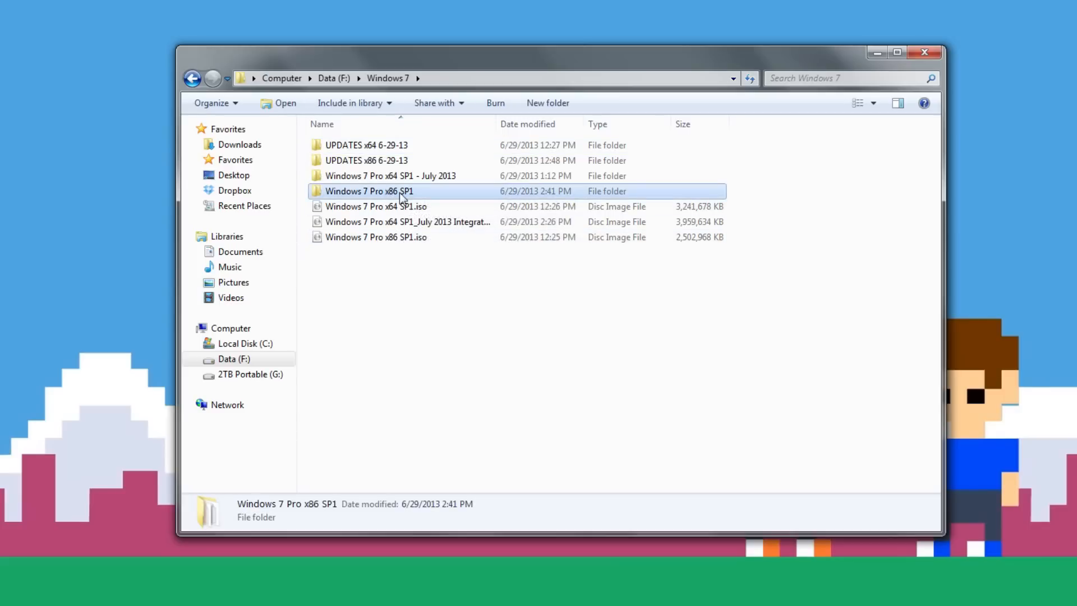
left_click(369, 191)
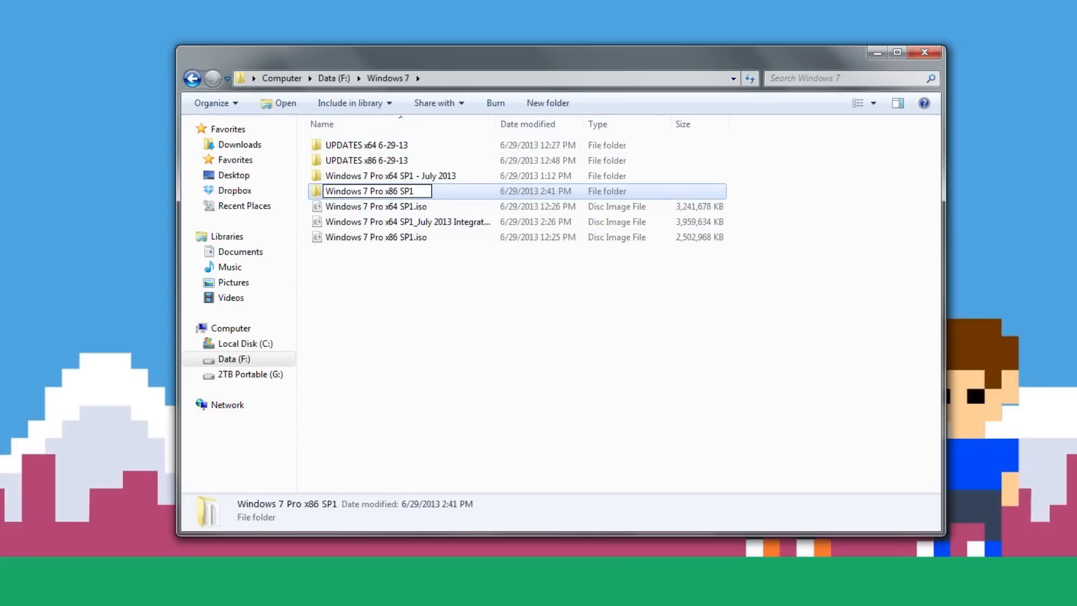
type("- July")
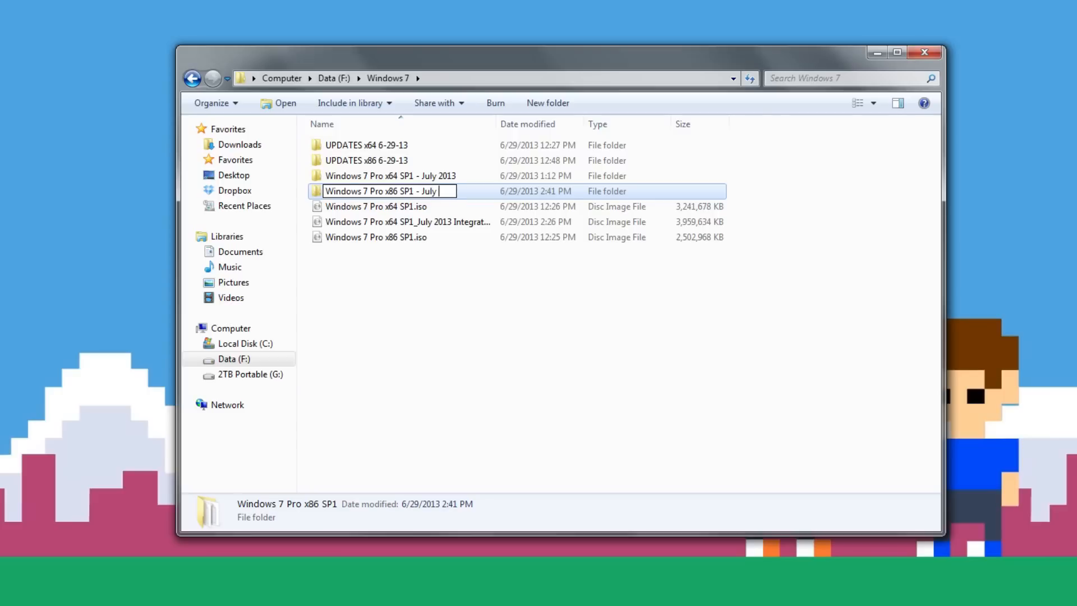
key("Return")
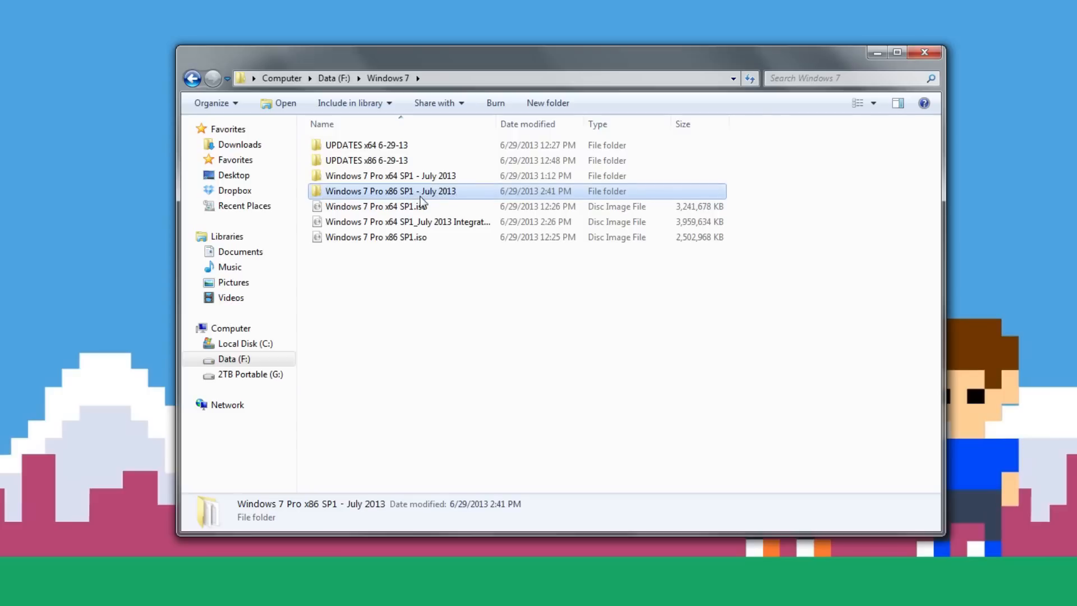
mouse_move(392, 191)
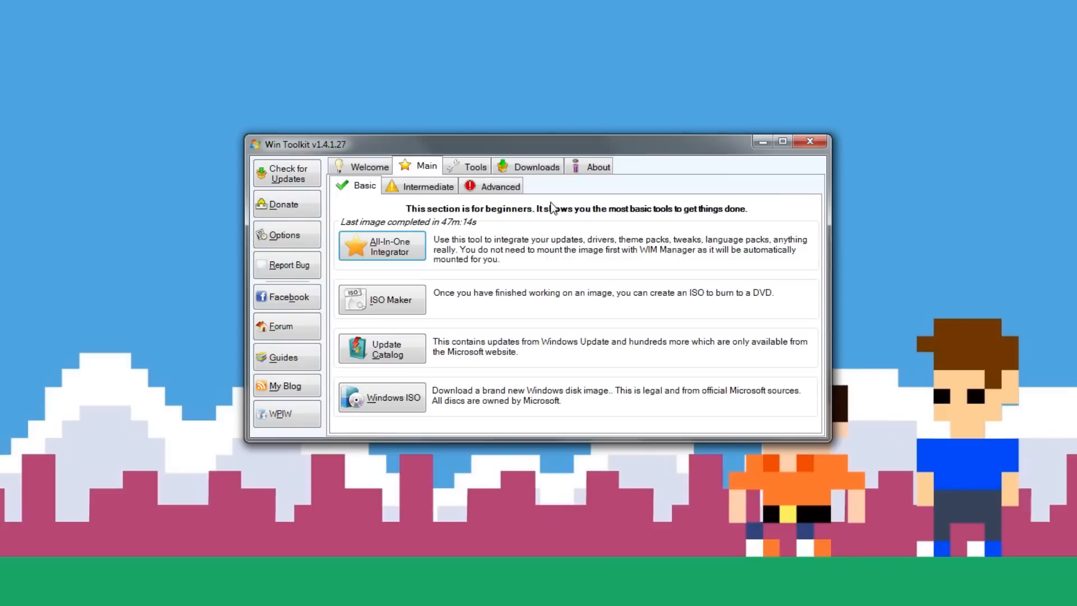
mouse_move(314, 151)
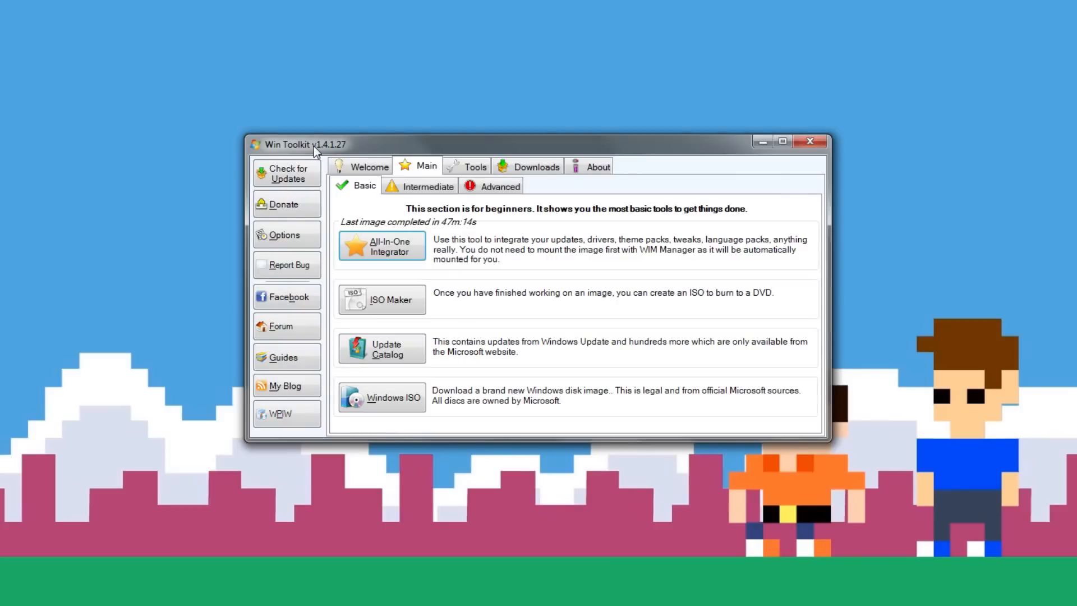
mouse_move(407, 171)
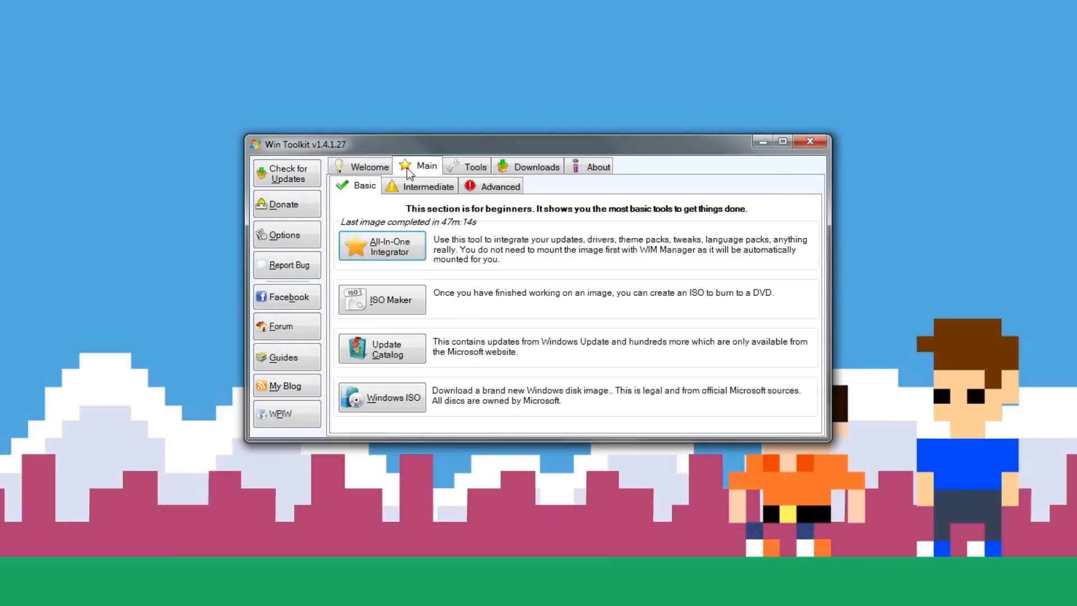
Look over the Intermediate tools, then return to the Basic tools page.
left_click(427, 186)
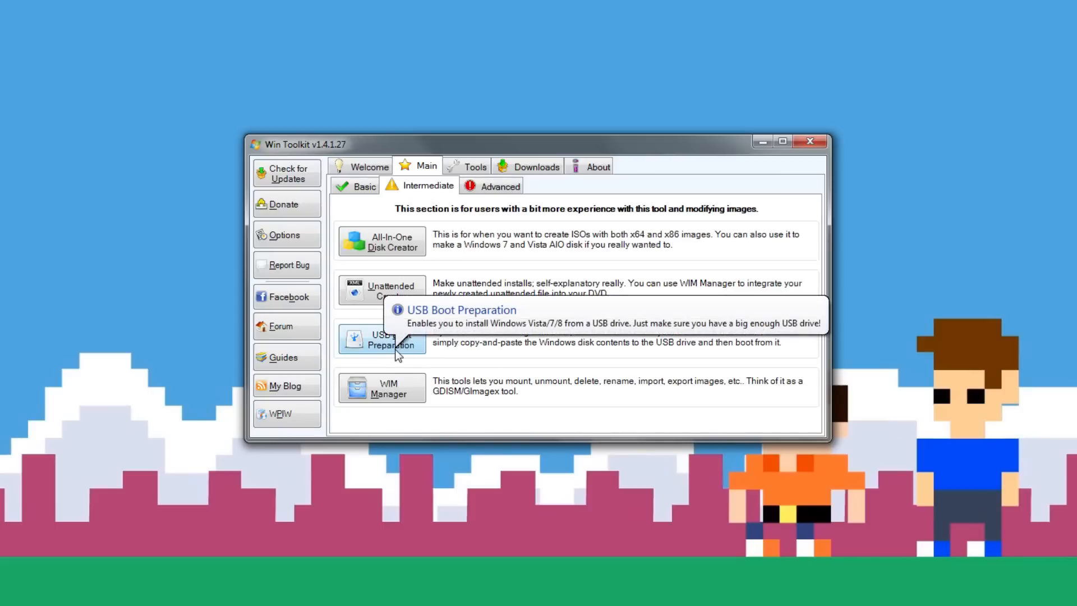
mouse_move(424, 354)
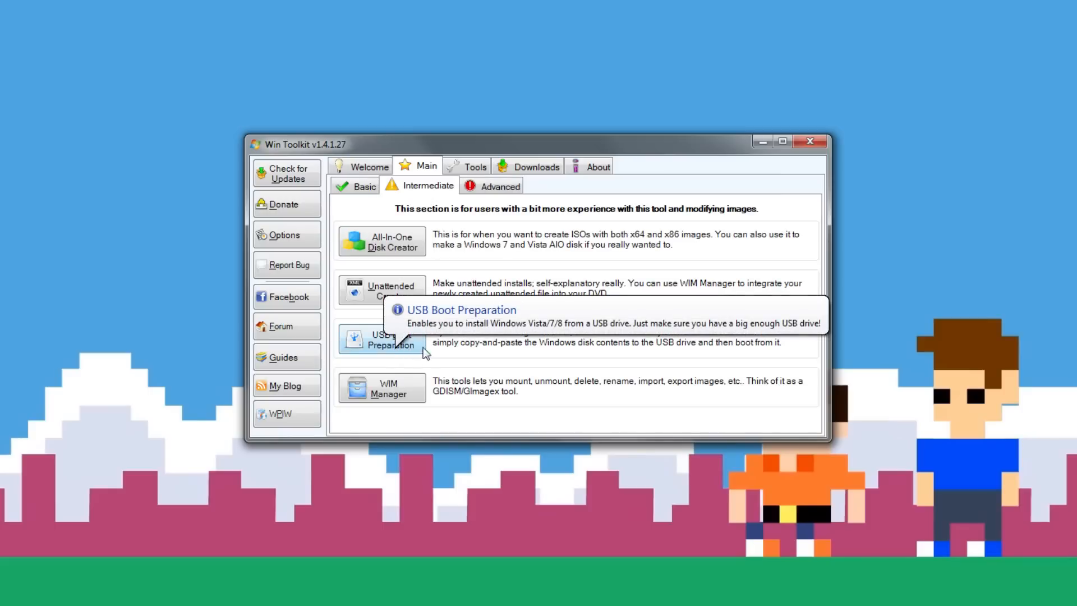
mouse_move(567, 357)
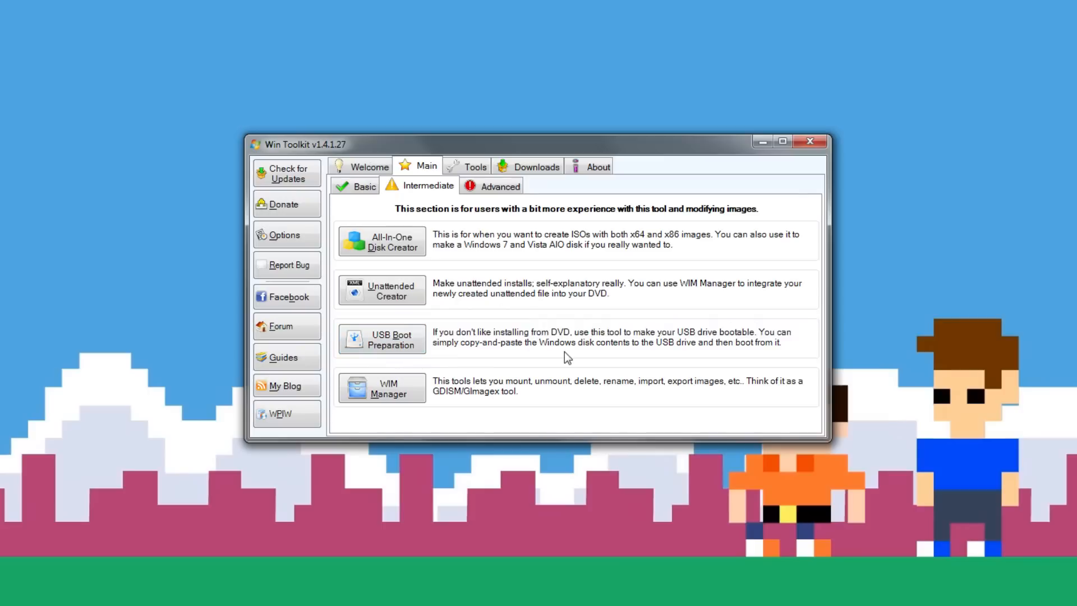
mouse_move(487, 213)
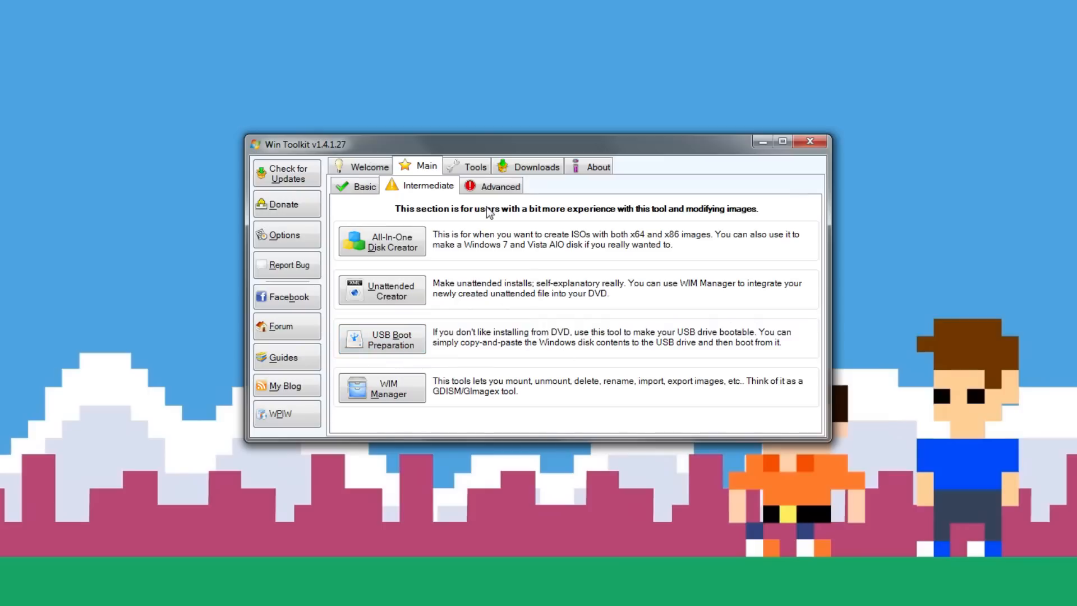
left_click(365, 186)
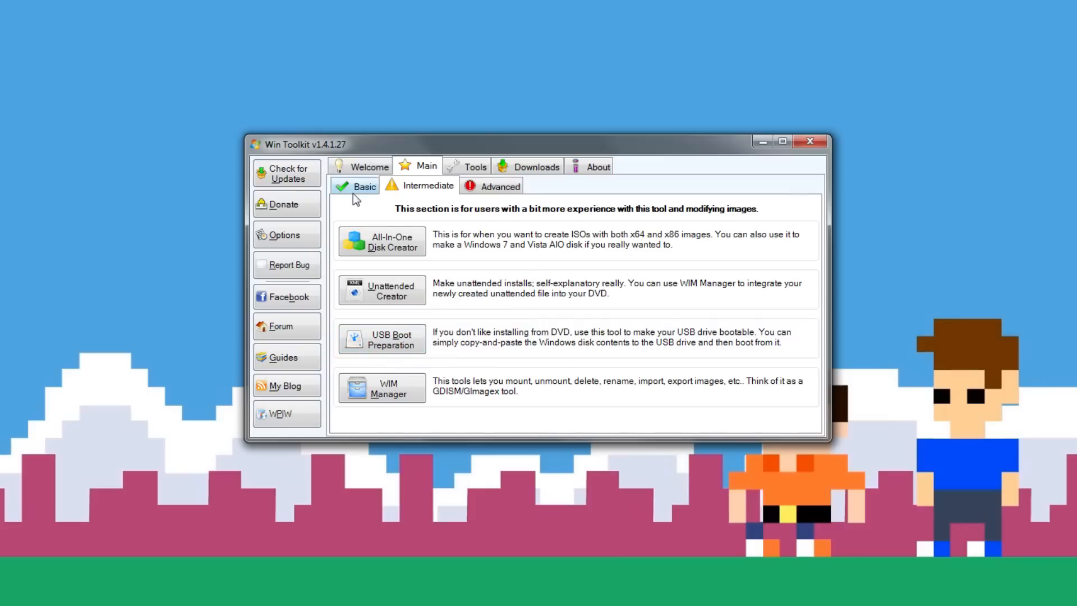
left_click(364, 186)
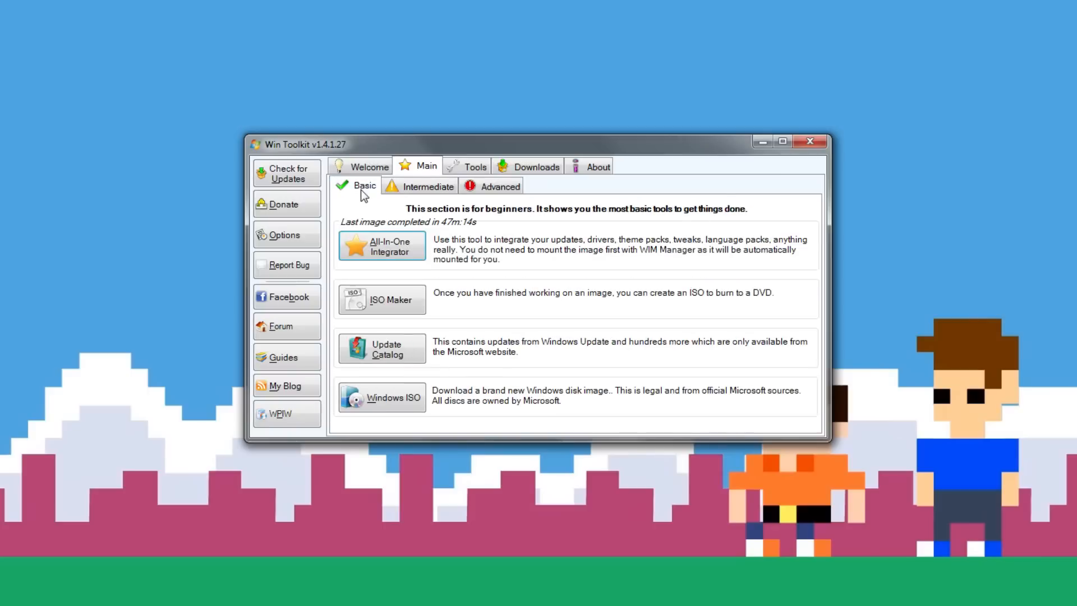
Start ISO Maker from the July 2013 x86 folder, saving Integrated.iso on F:.
left_click(381, 300)
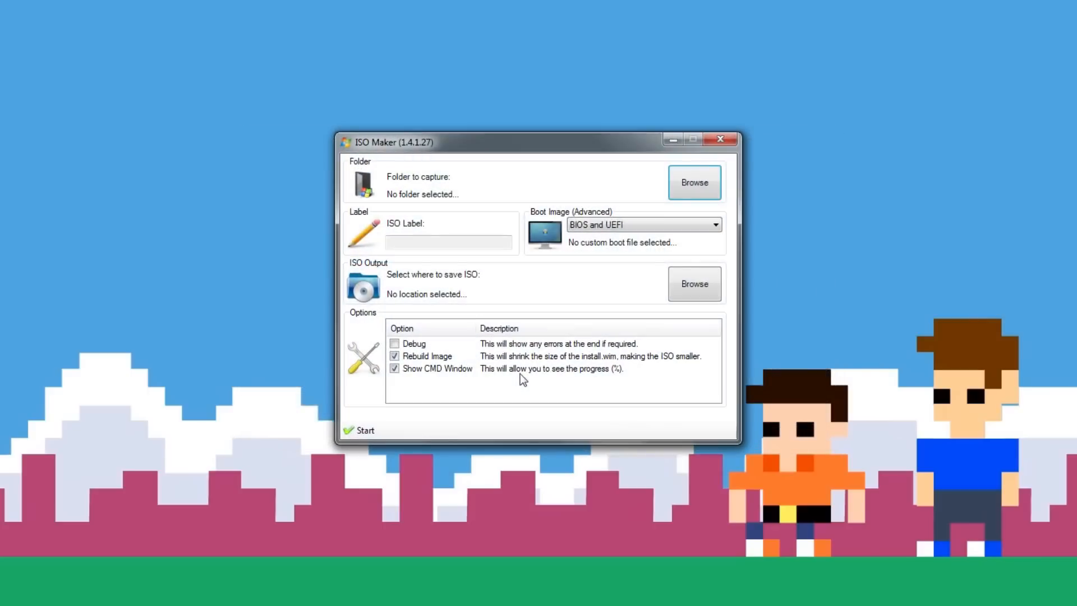
mouse_move(694, 183)
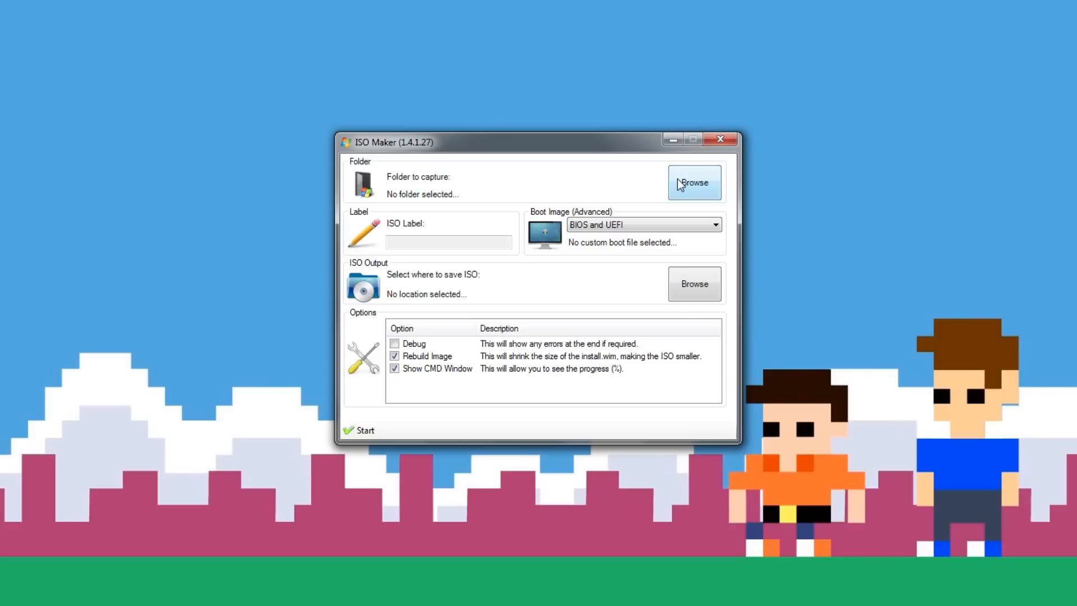
left_click(693, 182)
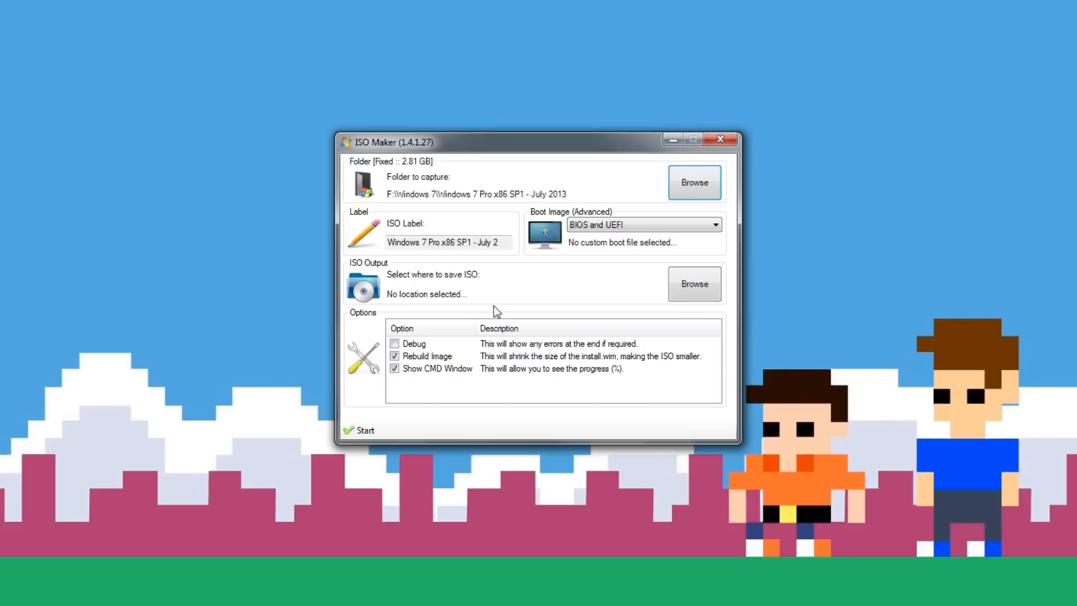
mouse_move(496, 205)
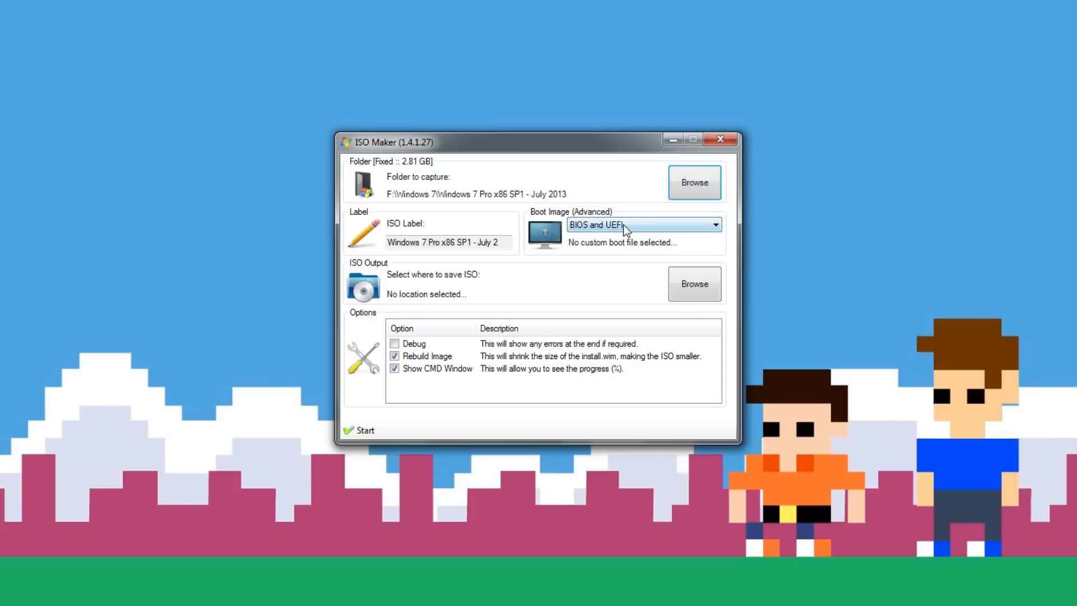
mouse_move(594, 235)
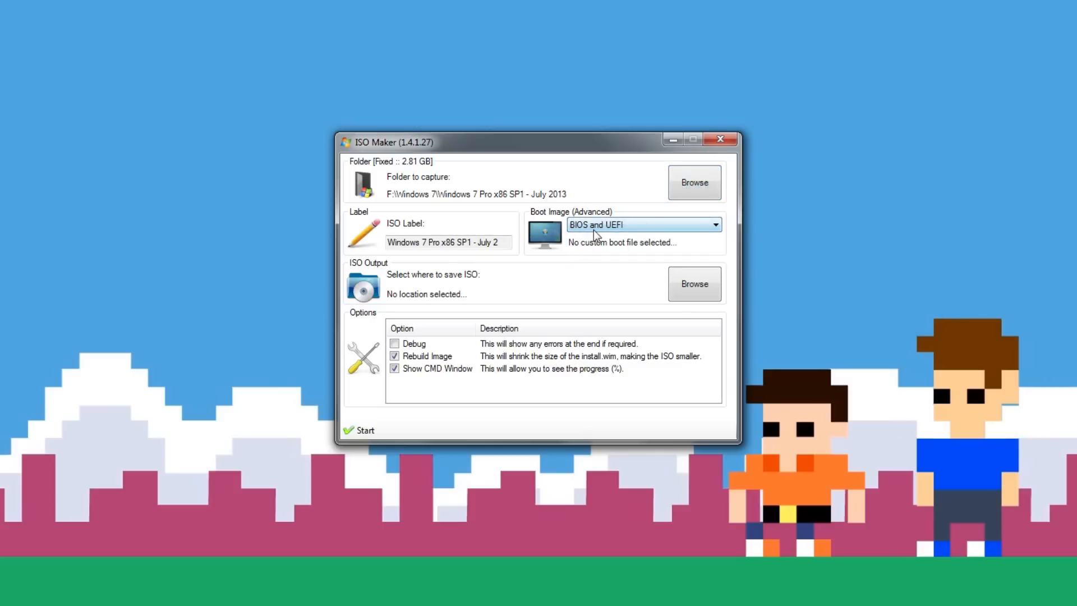
mouse_move(600, 233)
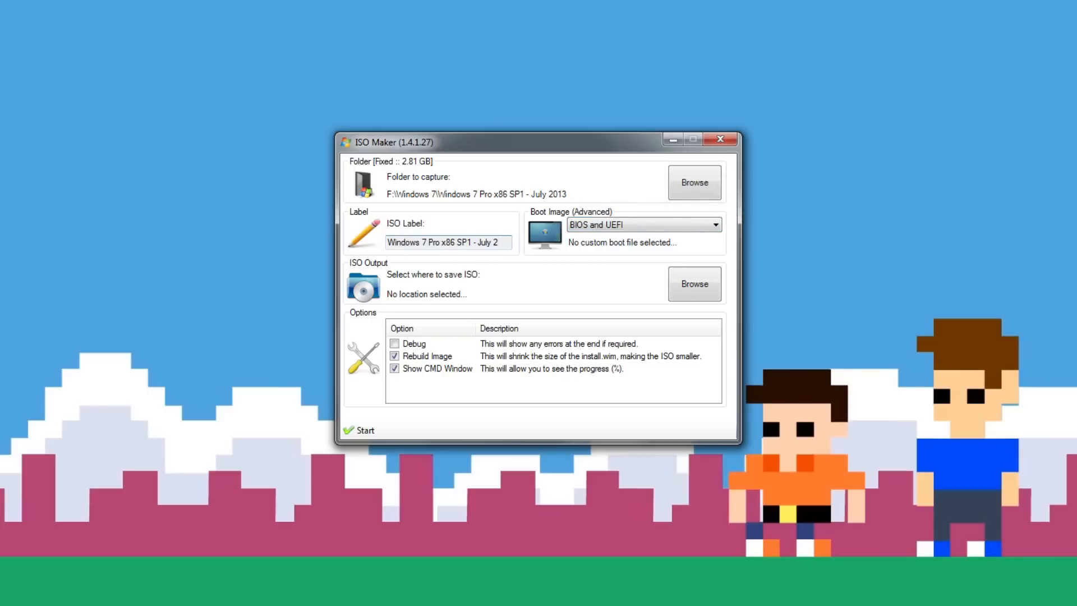
mouse_move(388, 300)
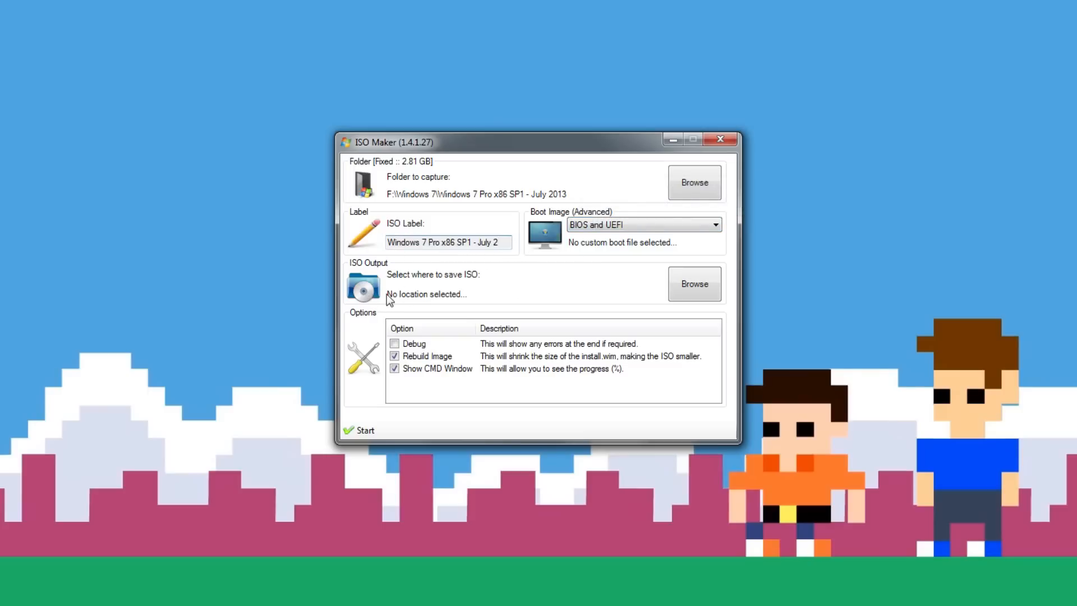
left_click(694, 284)
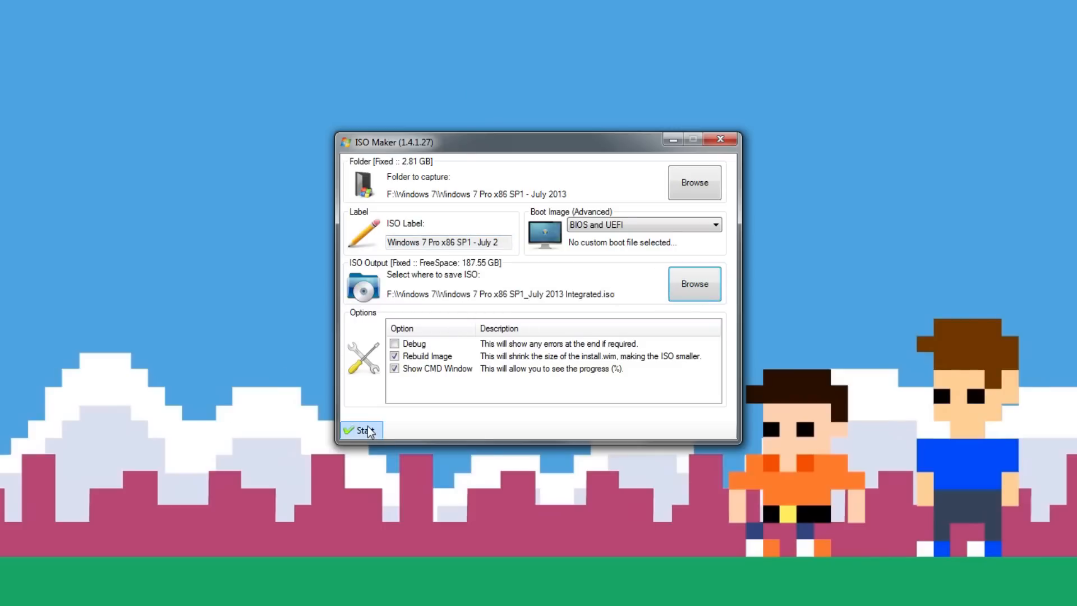
left_click(361, 431)
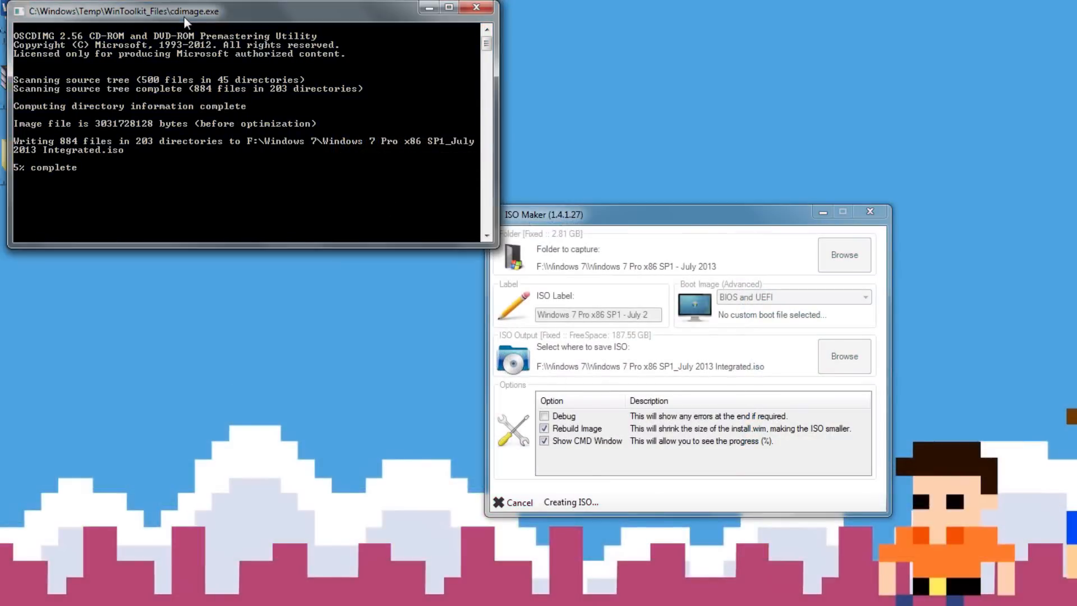
mouse_move(657, 113)
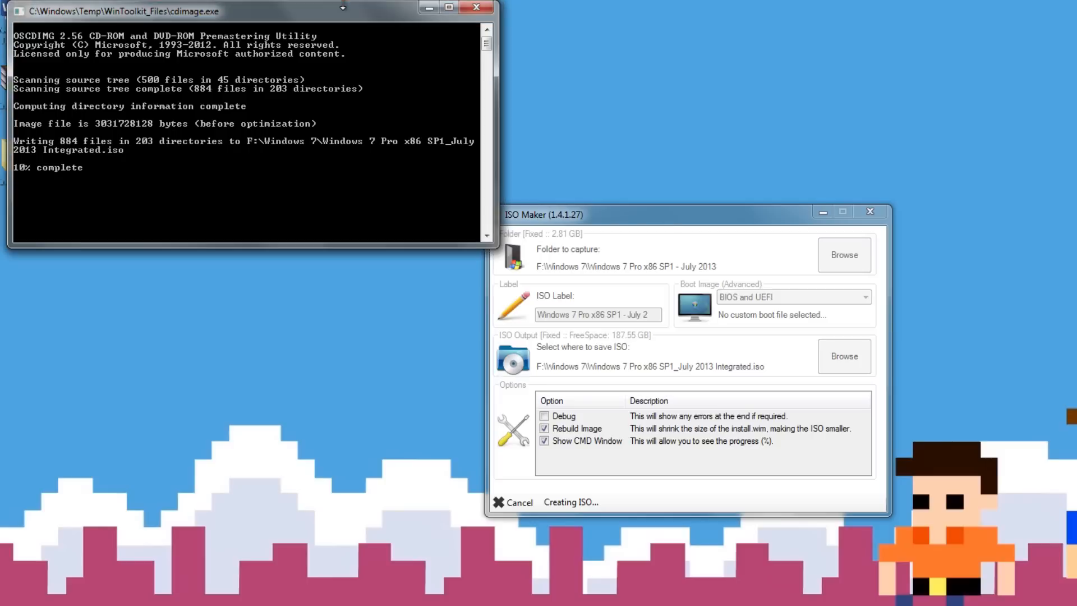
mouse_move(788, 111)
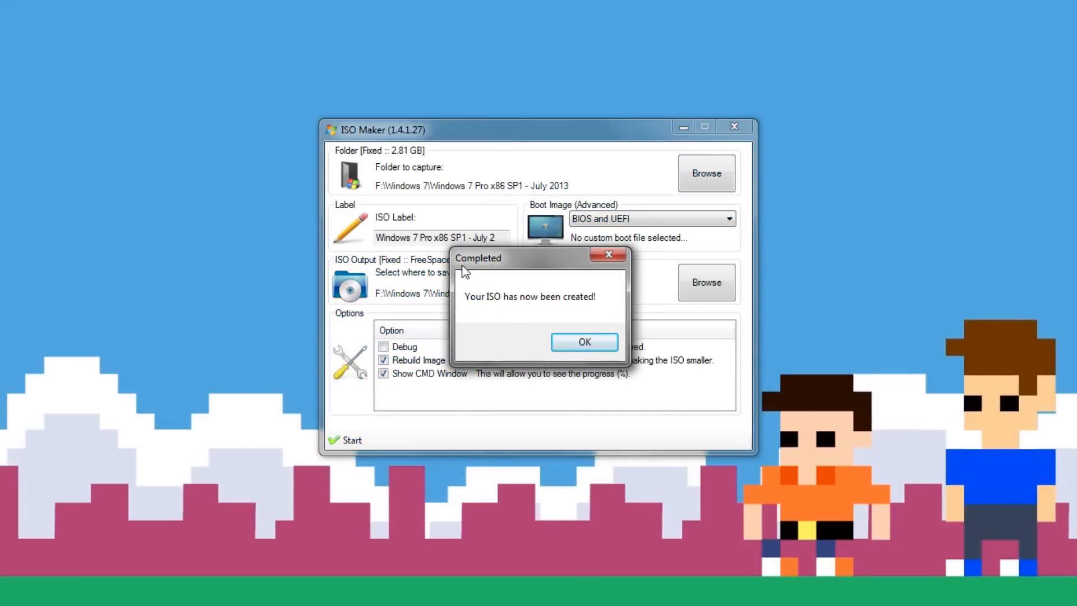
mouse_move(535, 313)
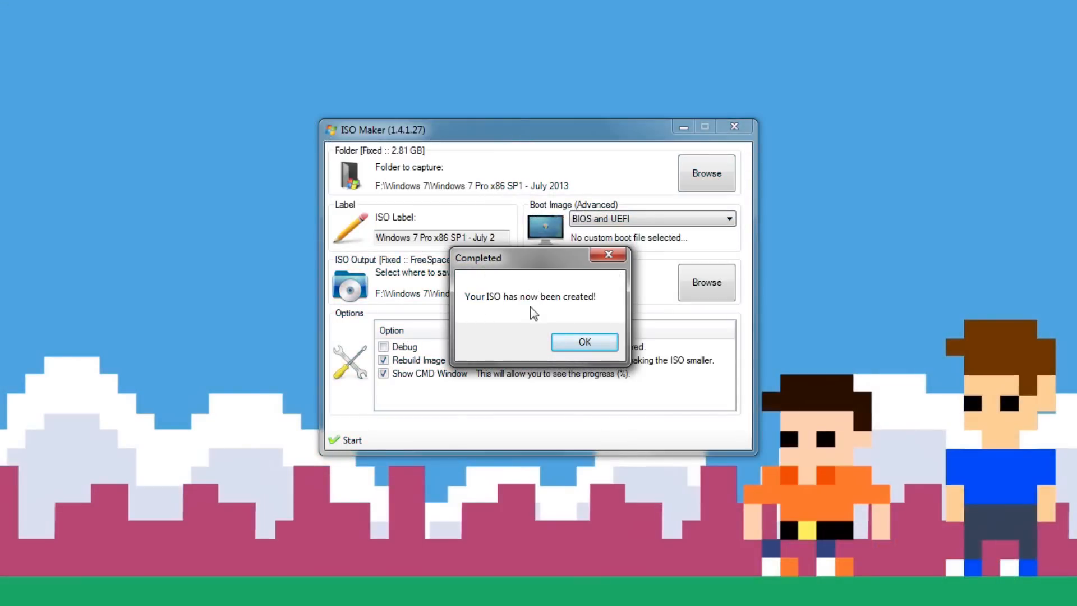
Dismiss the ISO Completed message and bring up Windows Explorer.
left_click(584, 342)
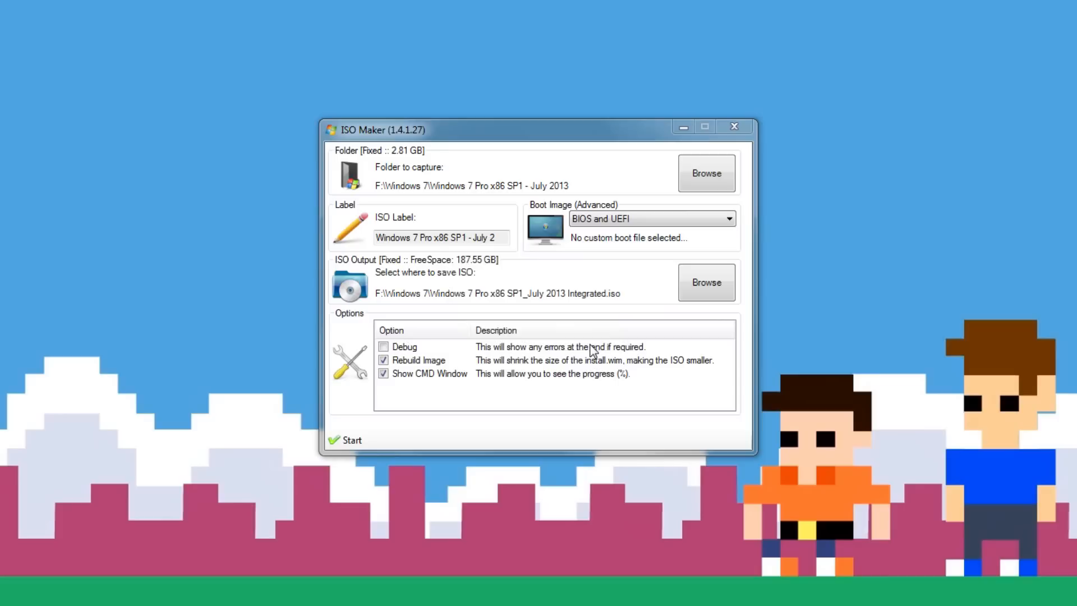
left_click(733, 126)
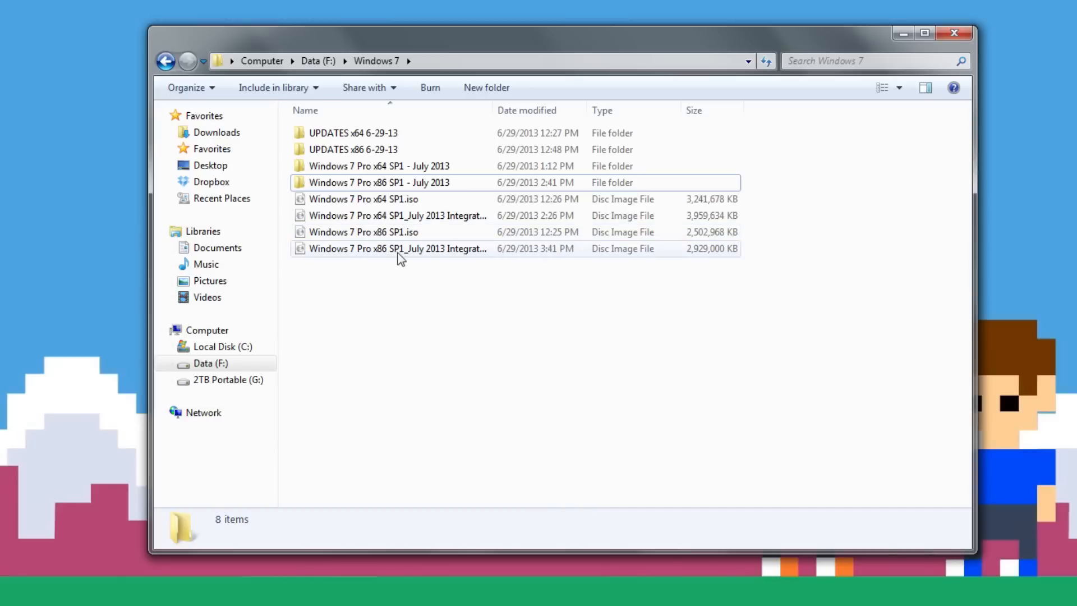
Select the Integrated x86 ISO in F:\Windows 7 to confirm its 2.79 GB size.
left_click(397, 248)
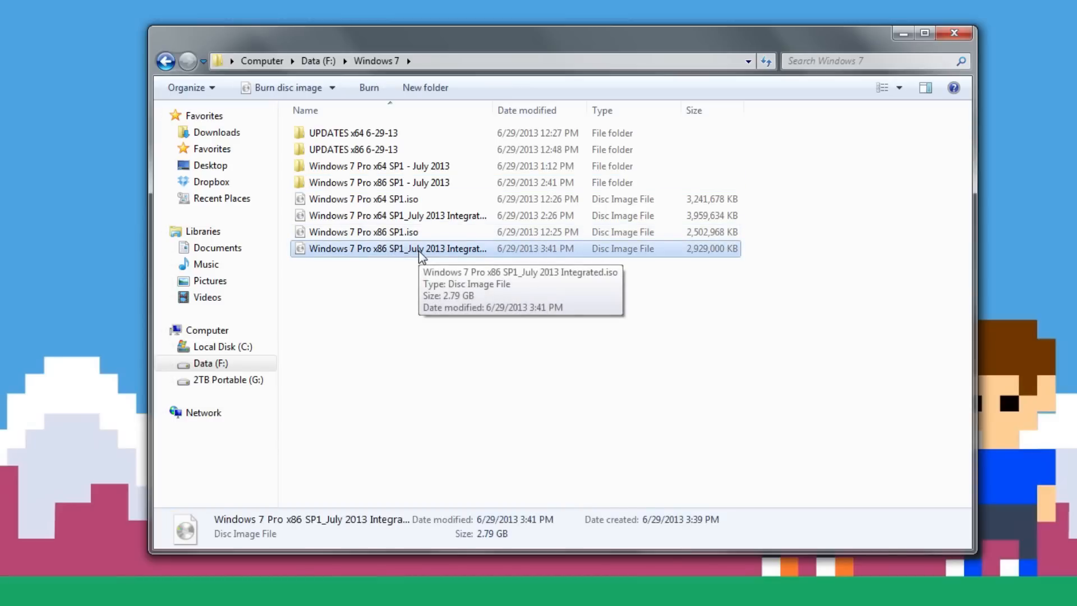
mouse_move(364, 232)
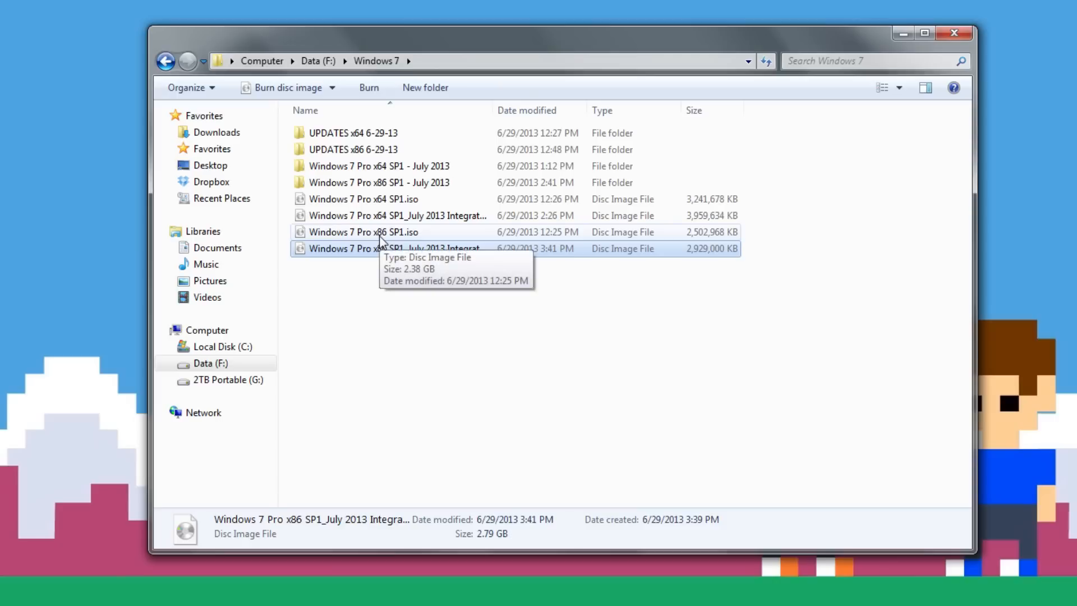
mouse_move(380, 261)
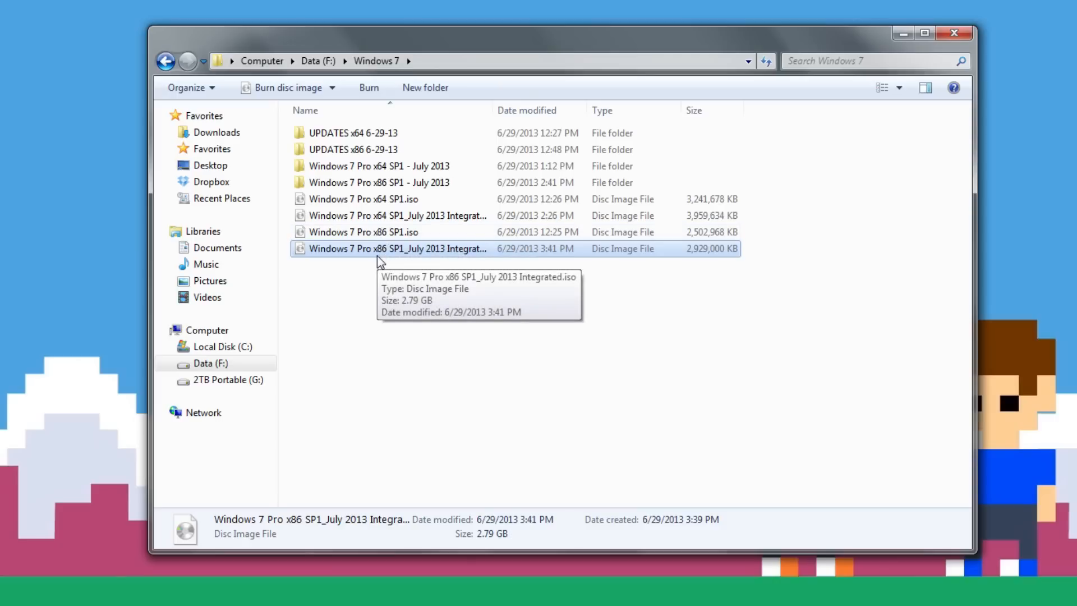
mouse_move(350, 233)
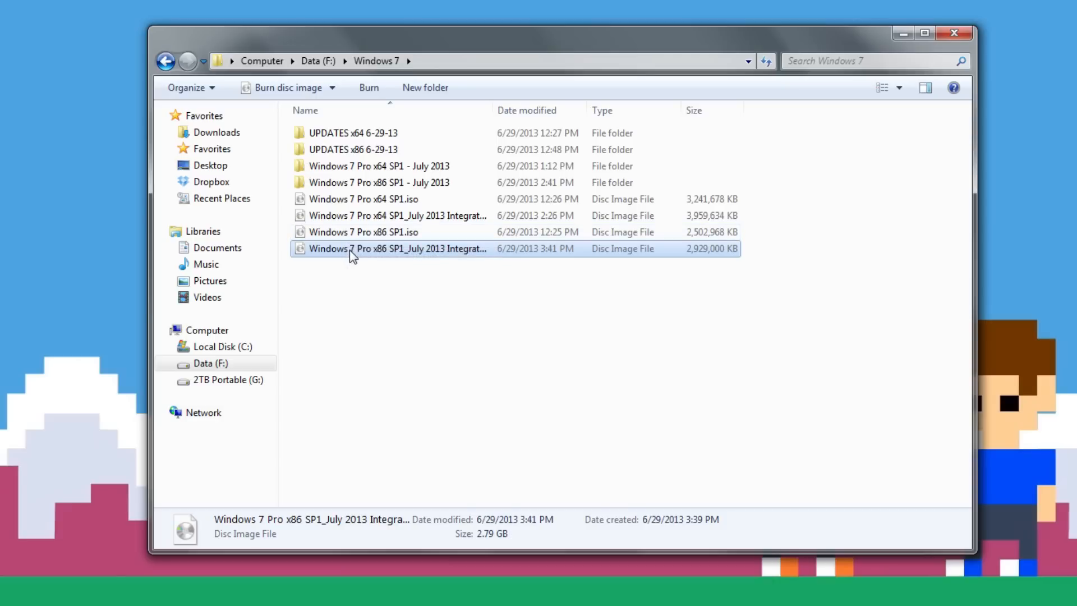
mouse_move(353, 256)
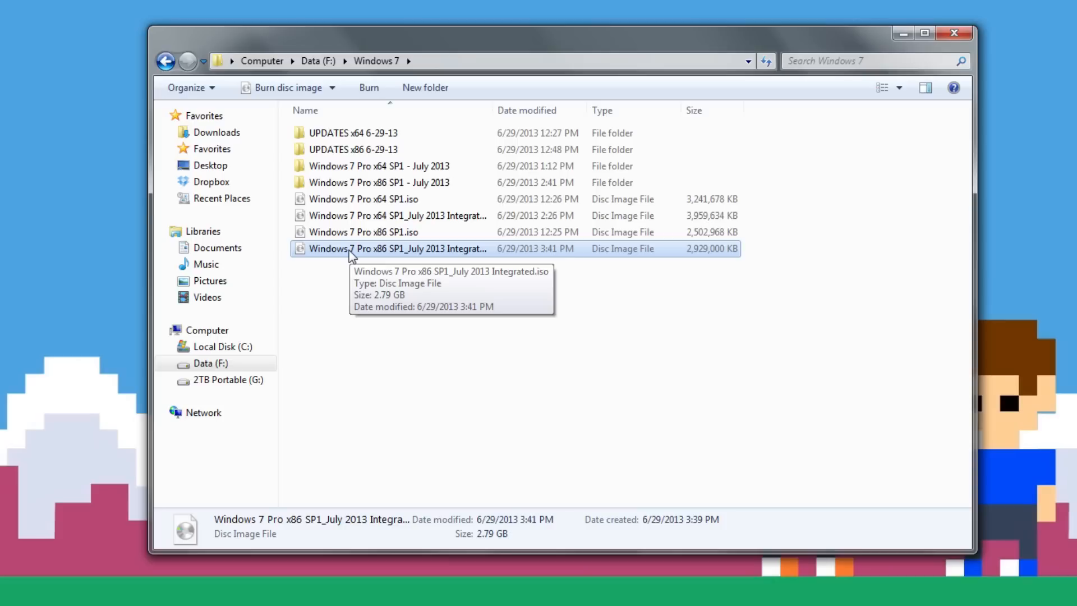
mouse_move(350, 287)
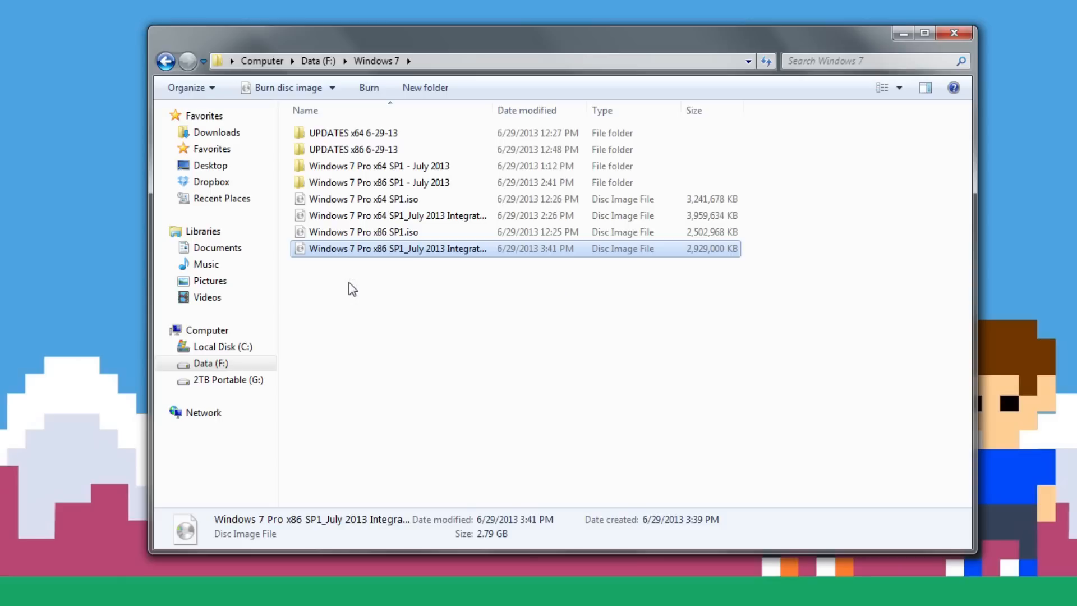